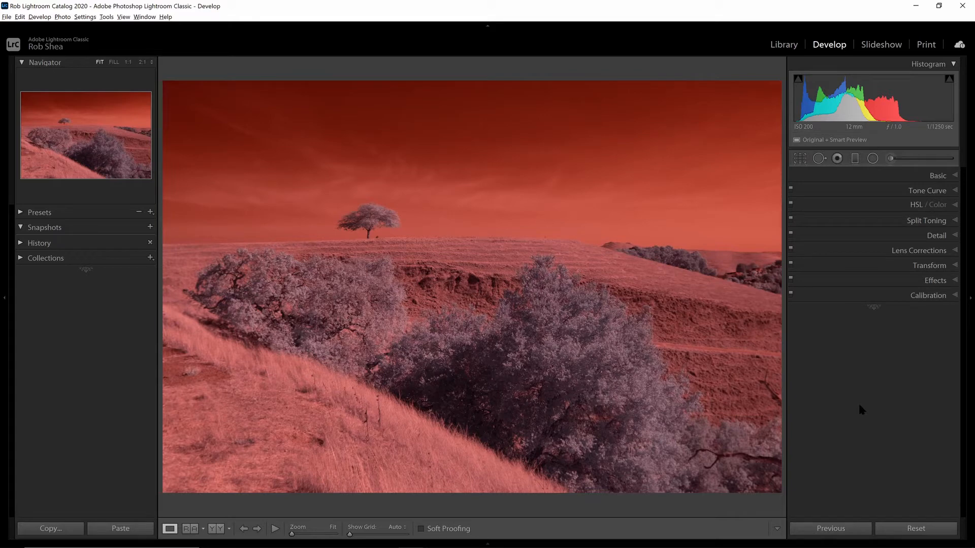
pyautogui.moveTo(900, 258)
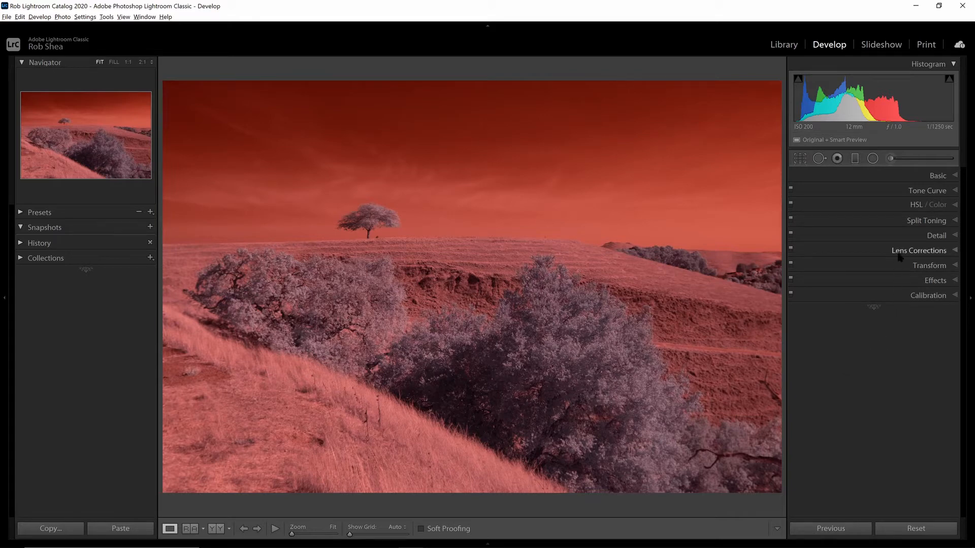
# - Expand the Lens Corrections settings for the infrared landscape photo
pyautogui.click(918, 250)
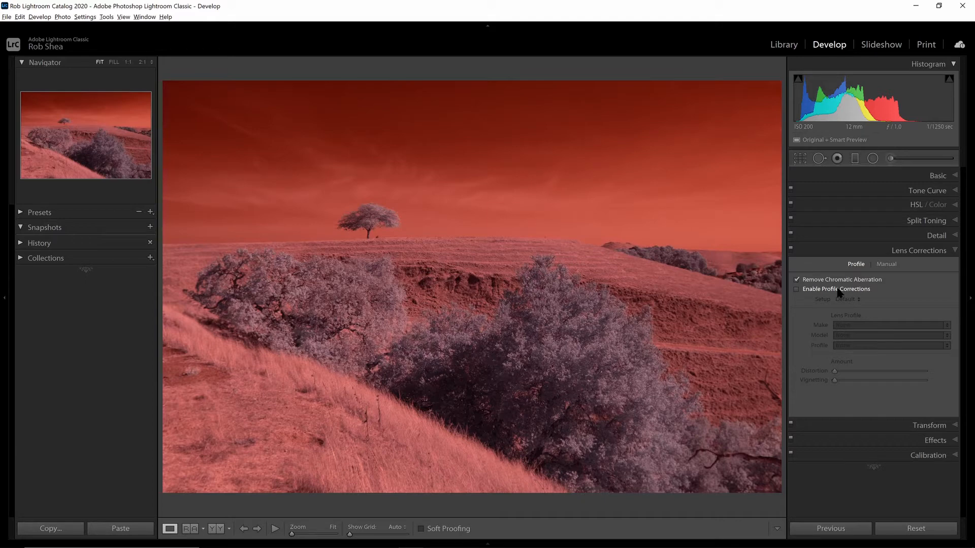
# - Enable profile corrections and choose Nikon as the lens maker
pyautogui.click(796, 289)
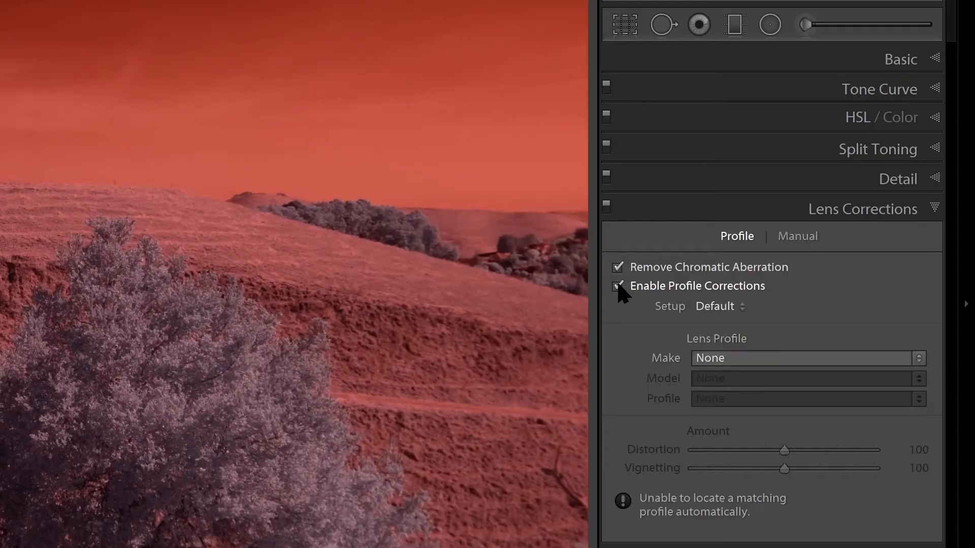
pyautogui.click(802, 359)
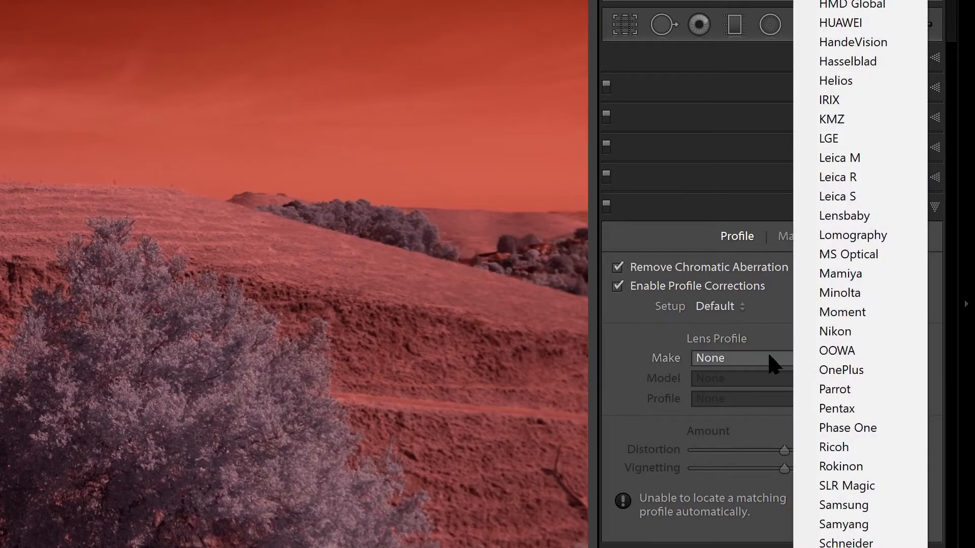
pyautogui.click(834, 331)
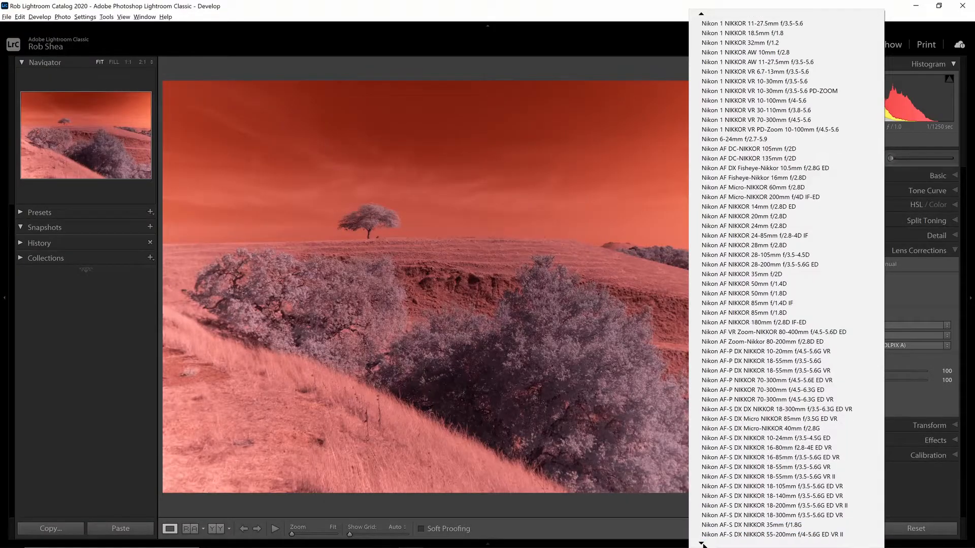
# - Select the Nikon NIKKOR 24mm f/2.8 AI lens profile and collapse Lens Corrections
pyautogui.scroll(-3)
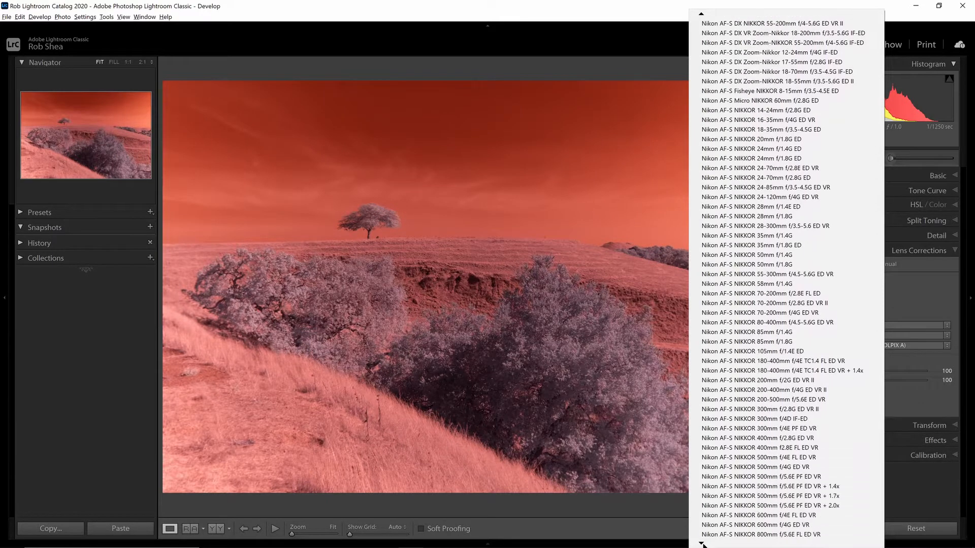
pyautogui.scroll(-3)
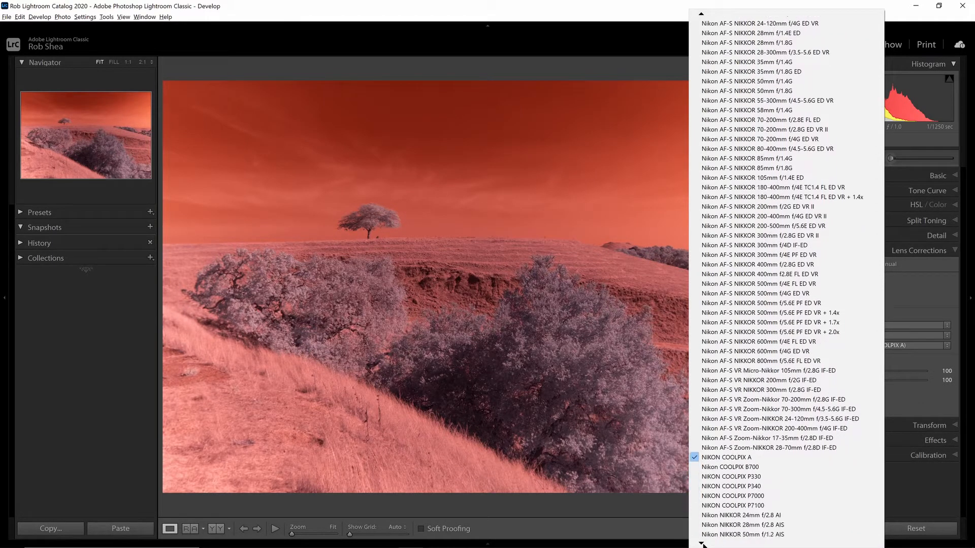
pyautogui.scroll(-3)
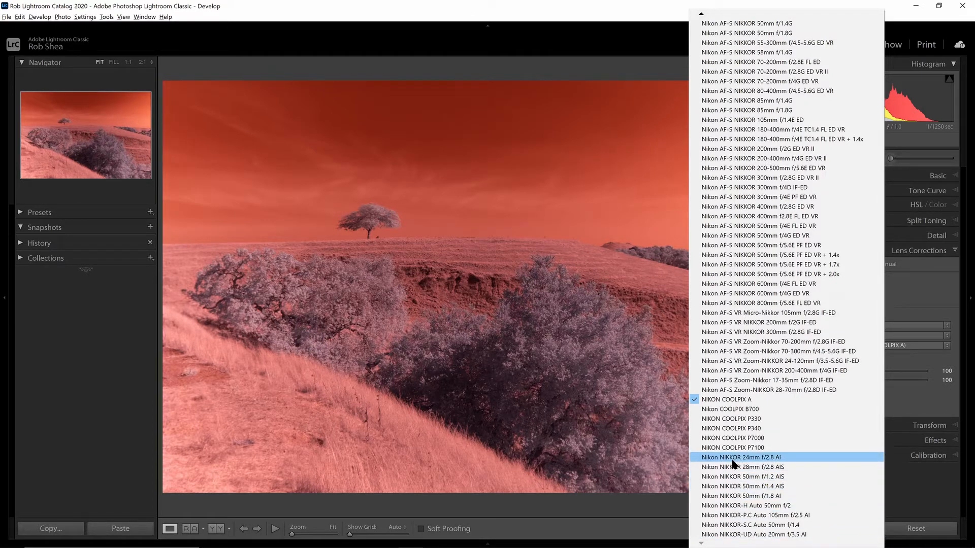
pyautogui.moveTo(744, 387)
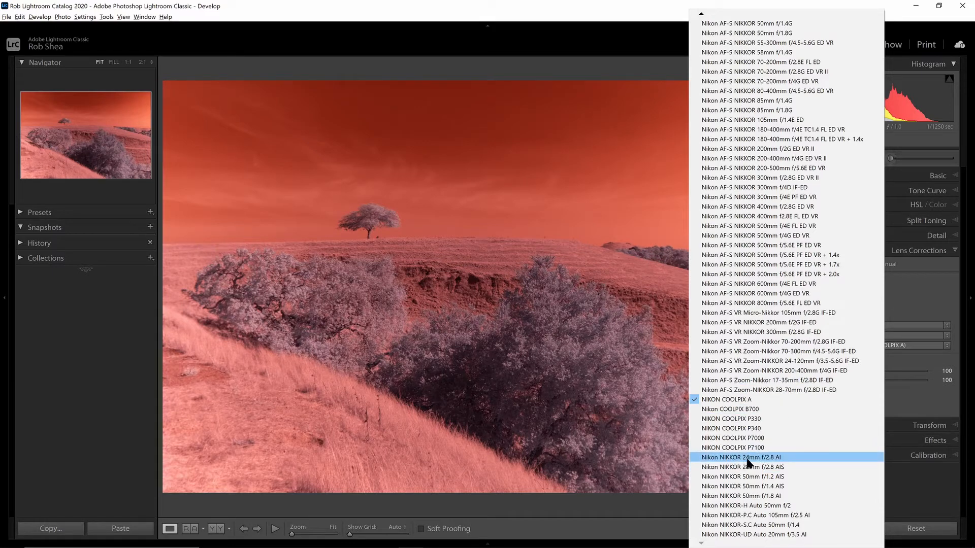
pyautogui.click(741, 456)
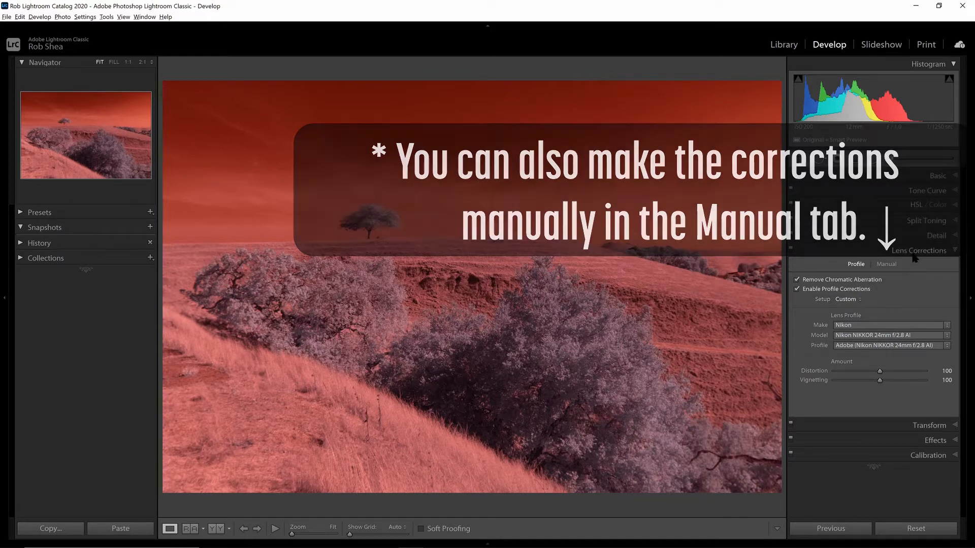
pyautogui.click(918, 249)
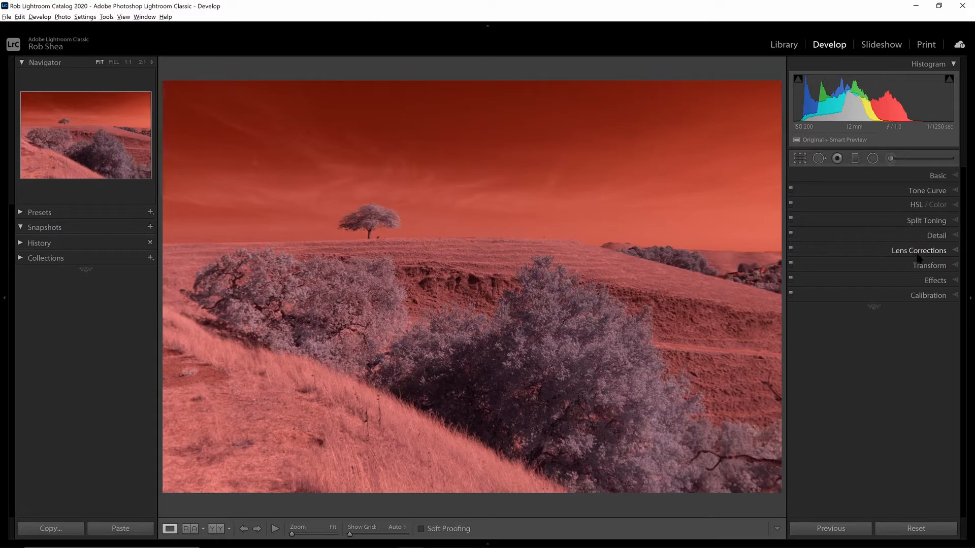
# - Expand the Basic adjustments to reach the white balance temperature slider
pyautogui.click(937, 176)
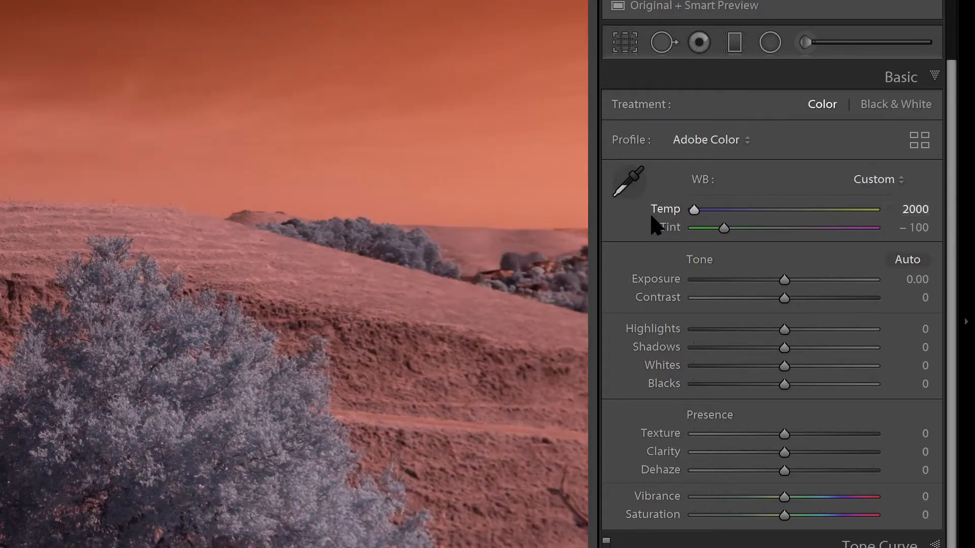
pyautogui.moveTo(38, 269)
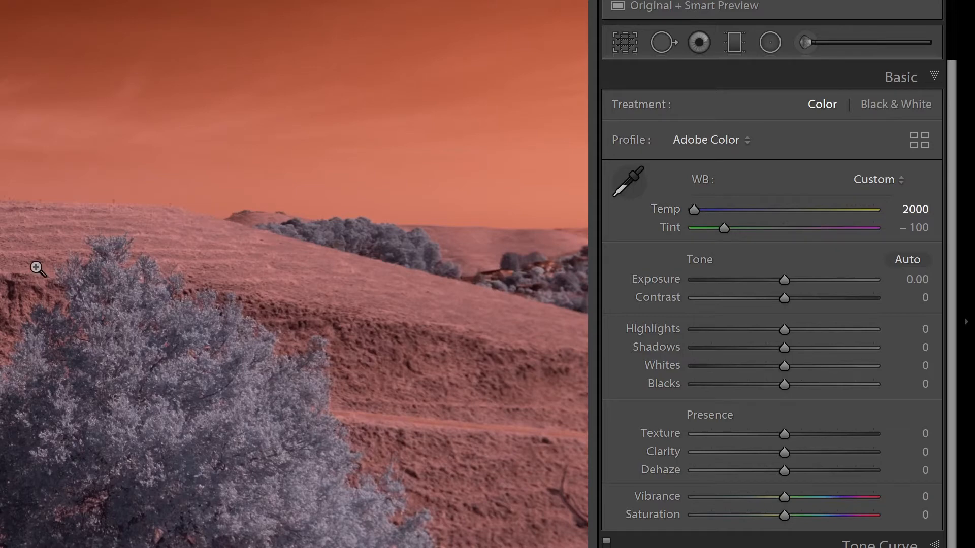
pyautogui.moveTo(741, 246)
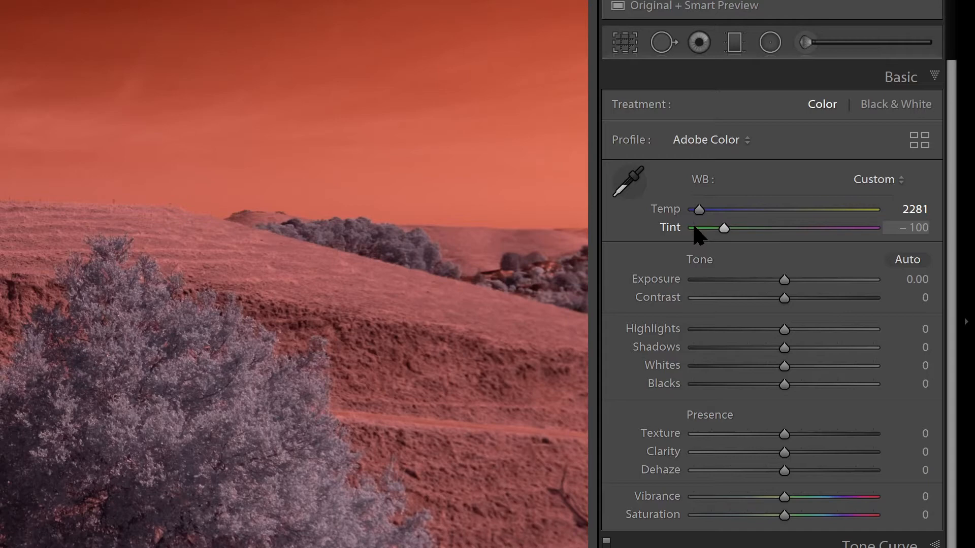
pyautogui.moveTo(696, 149)
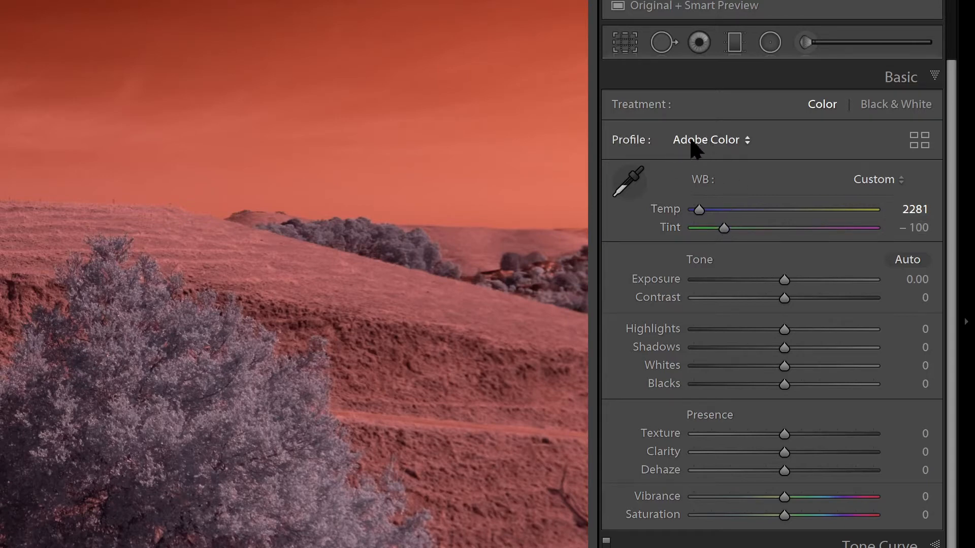
# - Browse profiles and apply the X-T20 IR Channel Mixer 590 infrared profile
pyautogui.click(918, 139)
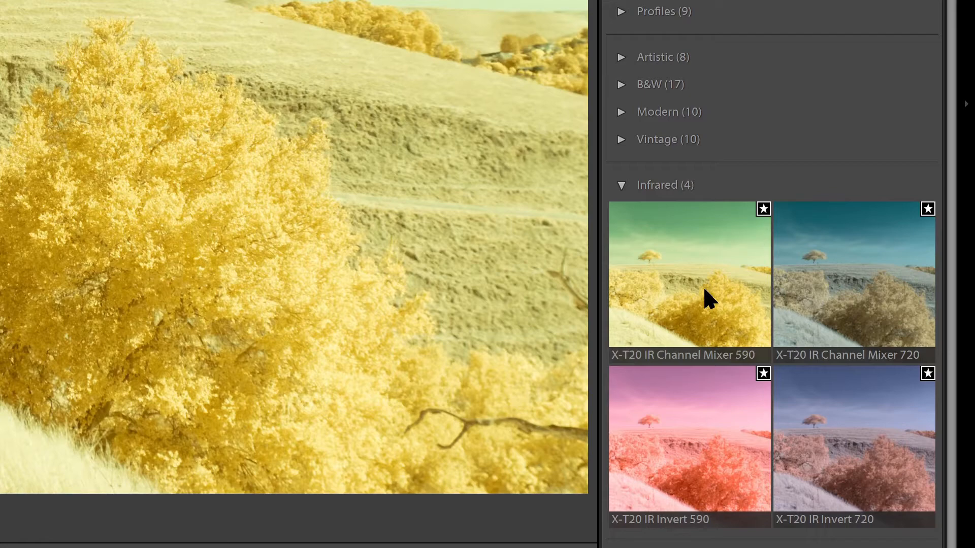
pyautogui.moveTo(706, 300)
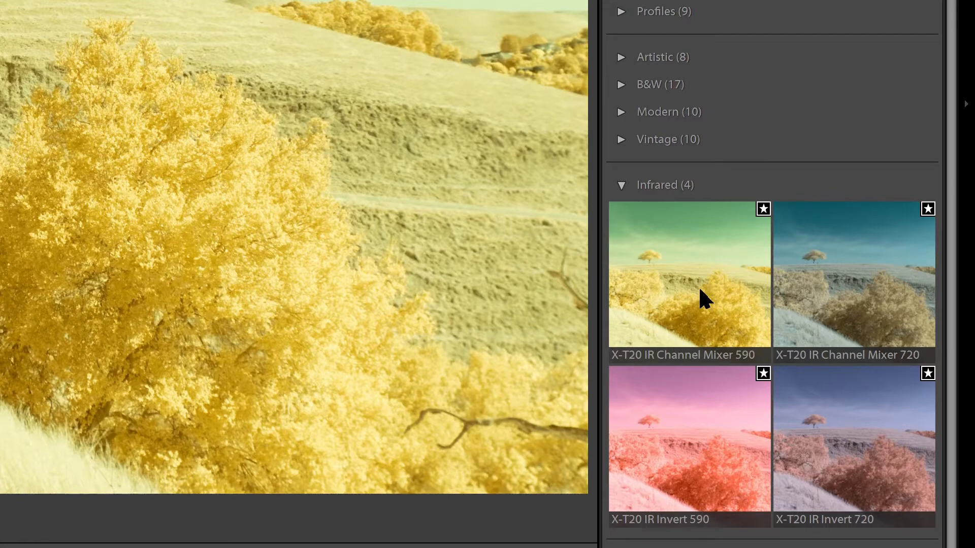
pyautogui.moveTo(702, 314)
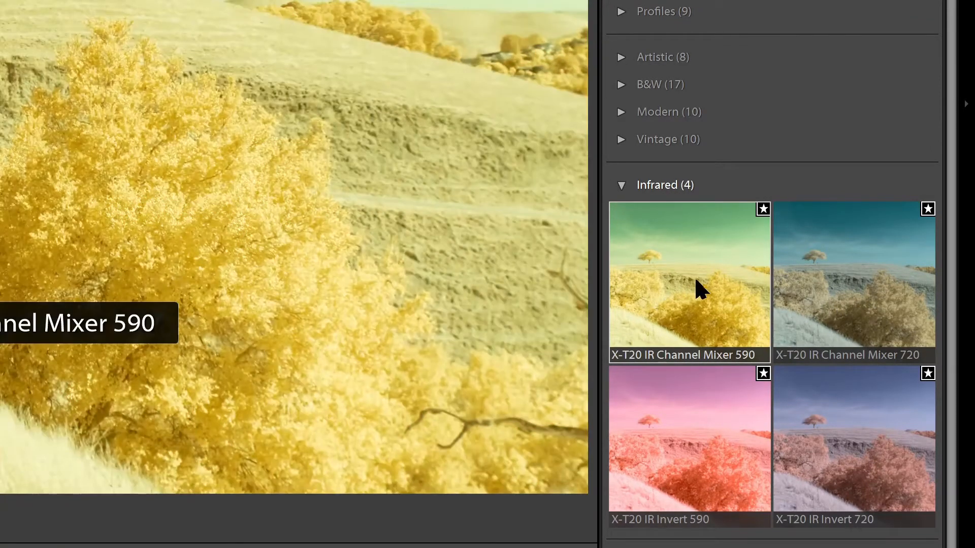
pyautogui.click(688, 283)
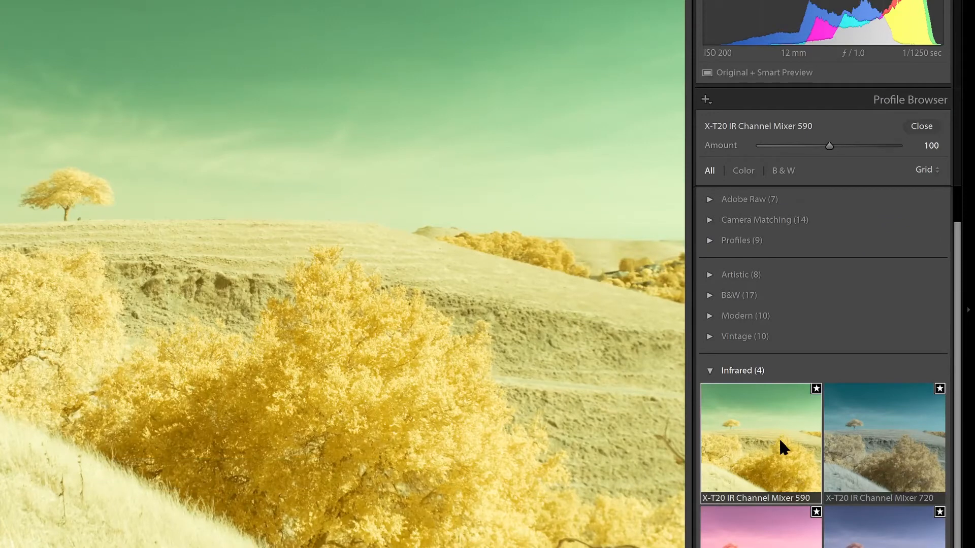
pyautogui.click(938, 126)
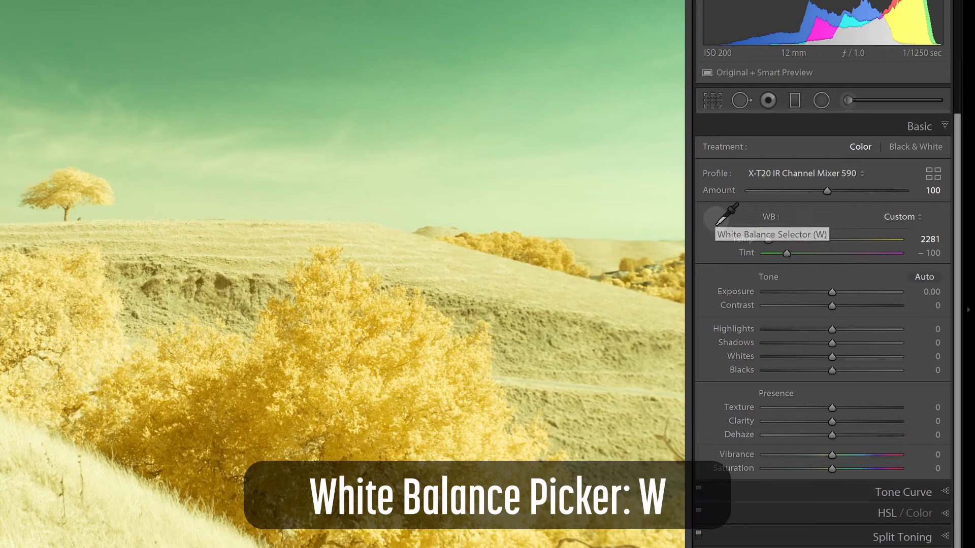
pyautogui.moveTo(489, 278)
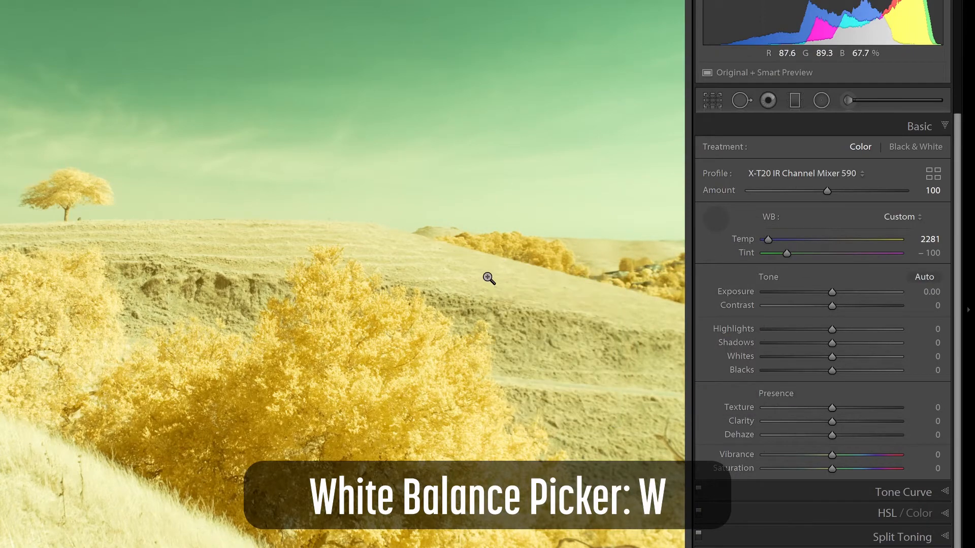
pyautogui.click(595, 276)
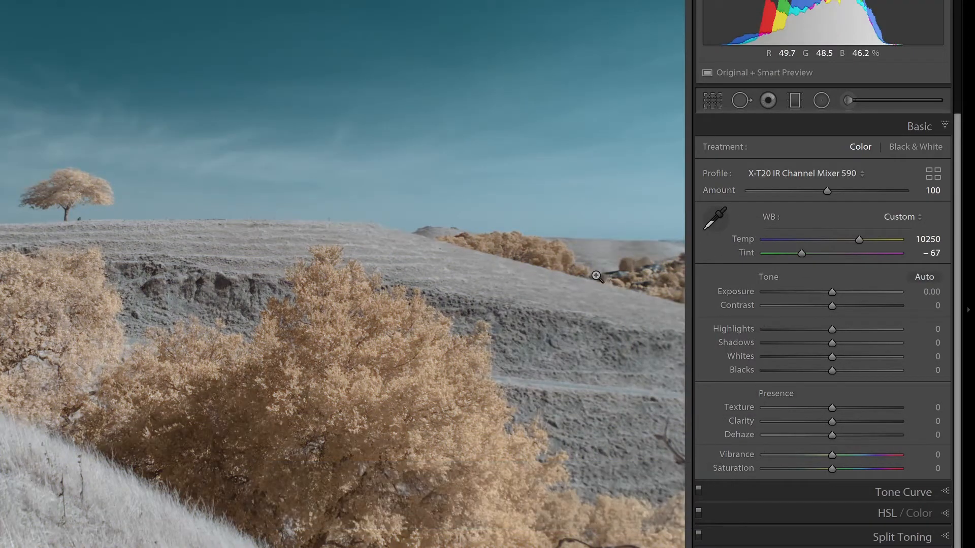
pyautogui.moveTo(462, 270)
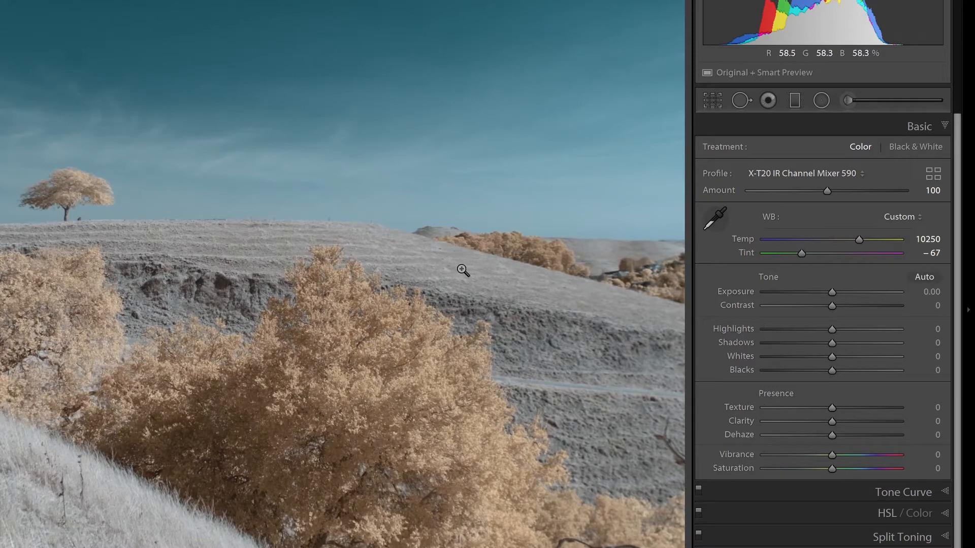
pyautogui.moveTo(405, 275)
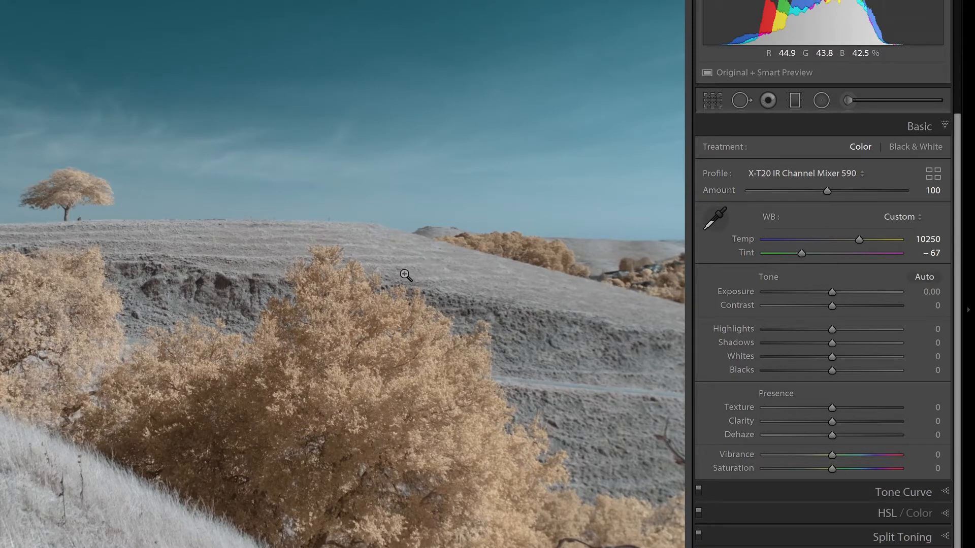
pyautogui.moveTo(715, 218)
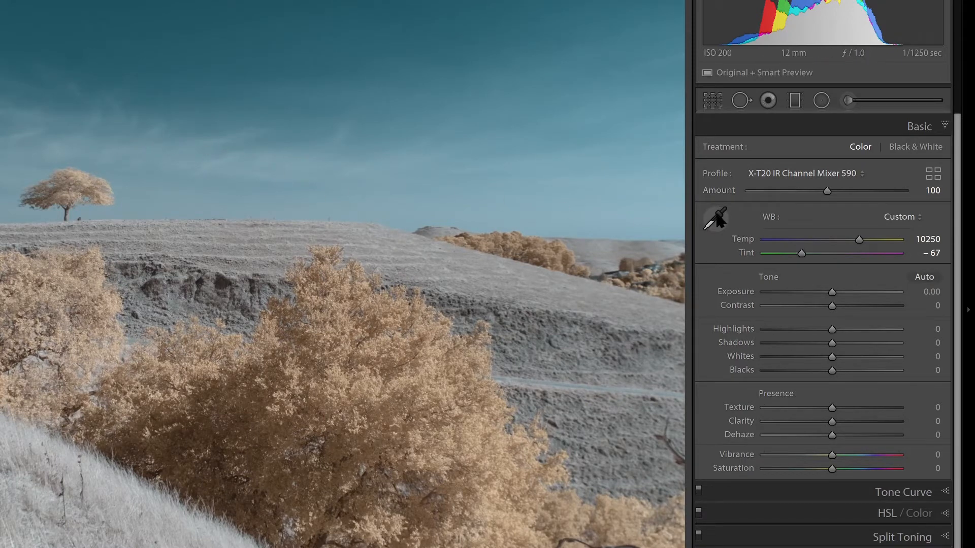
pyautogui.click(714, 218)
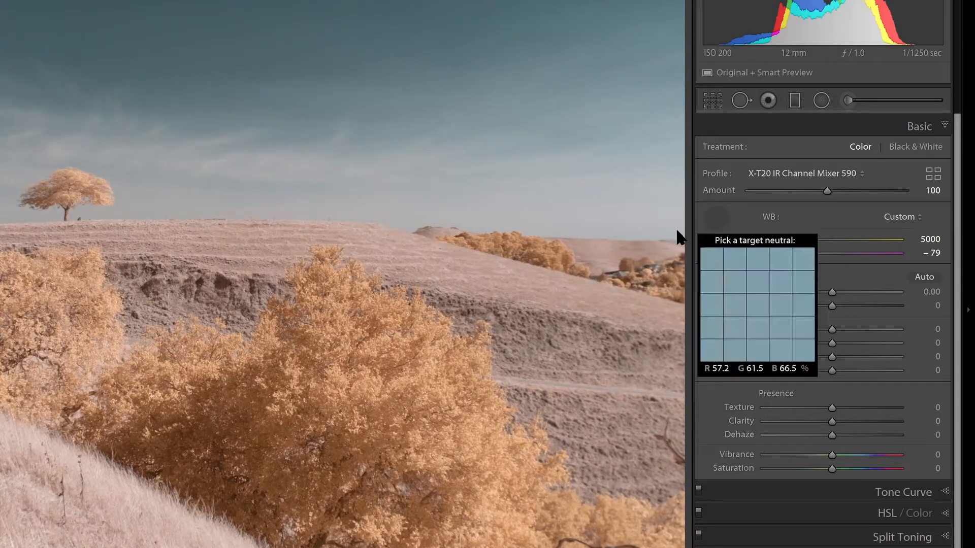
pyautogui.click(582, 279)
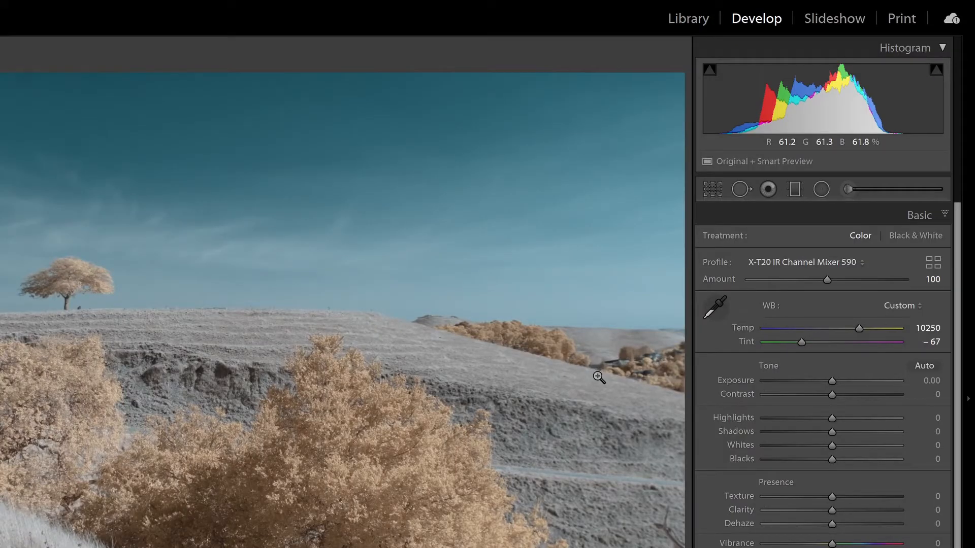
pyautogui.moveTo(770, 111)
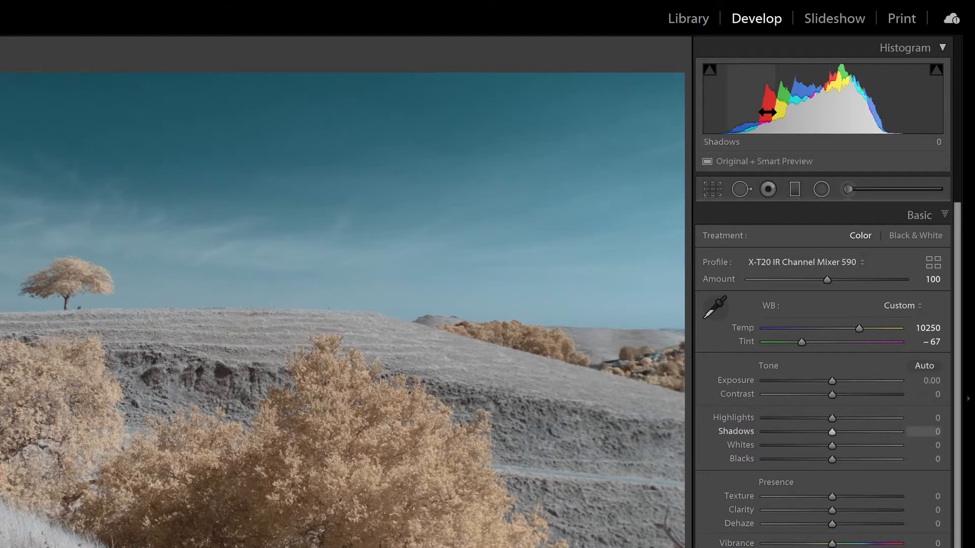
pyautogui.moveTo(805, 145)
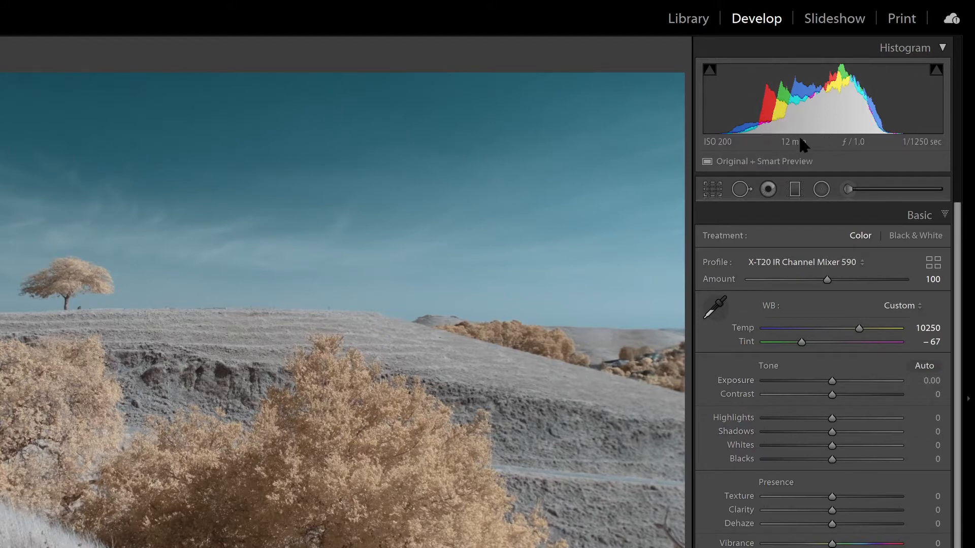
pyautogui.moveTo(879, 128)
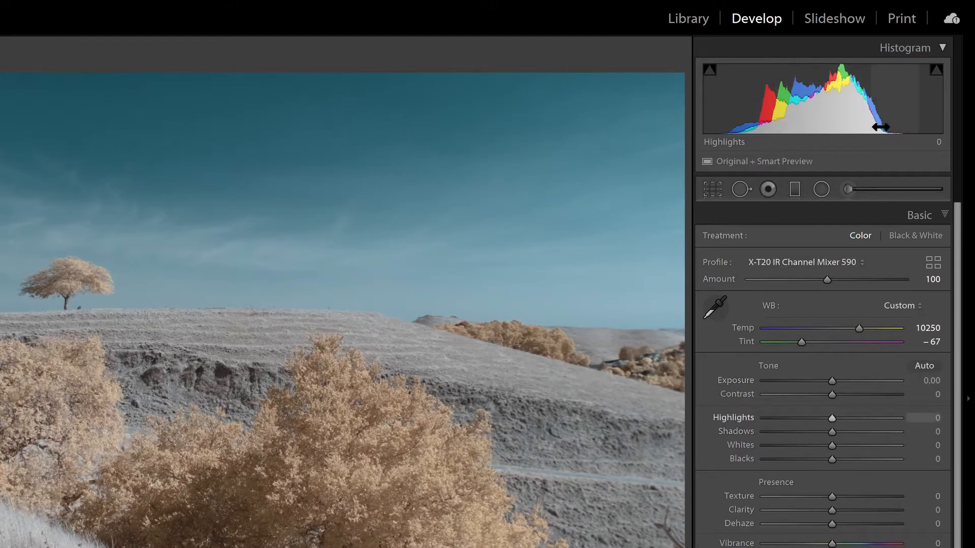
pyautogui.moveTo(852, 149)
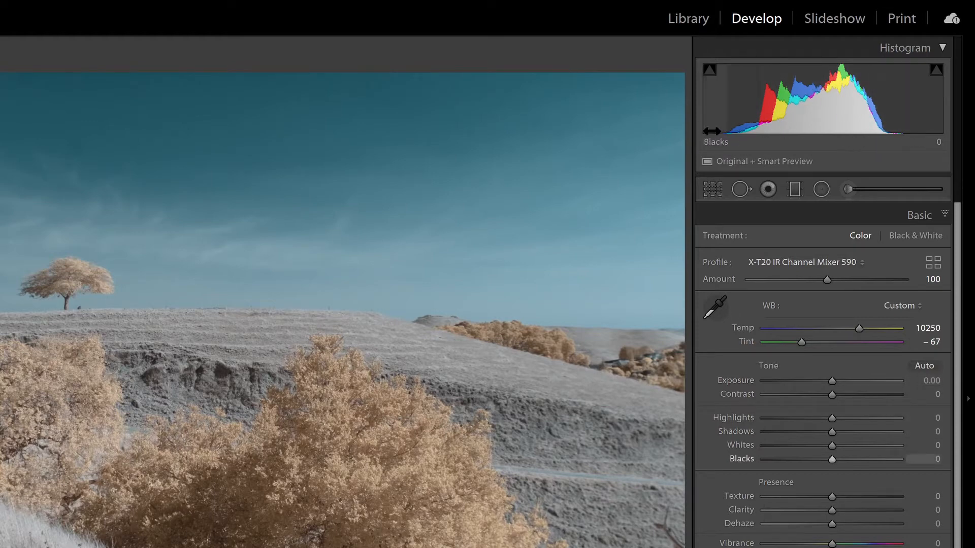
pyautogui.moveTo(918, 132)
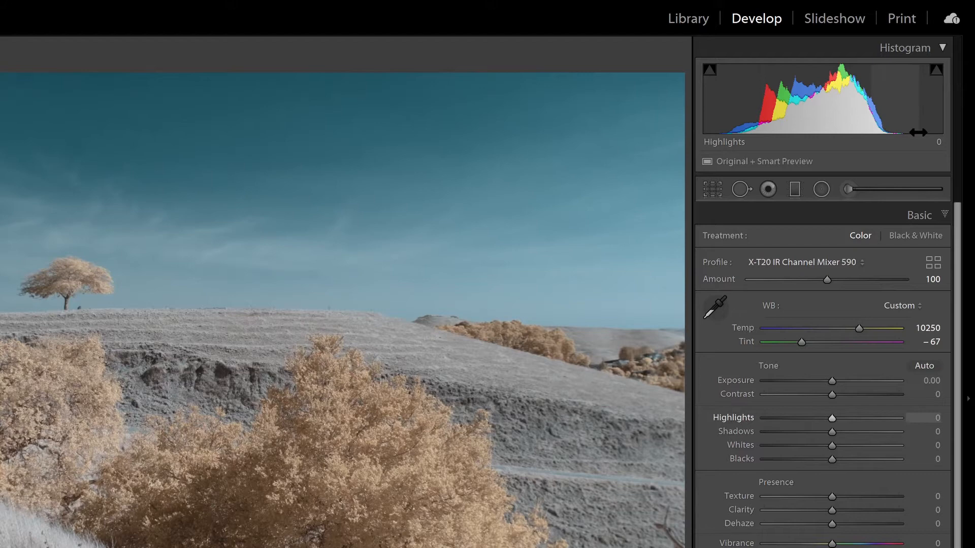
pyautogui.moveTo(401, 356)
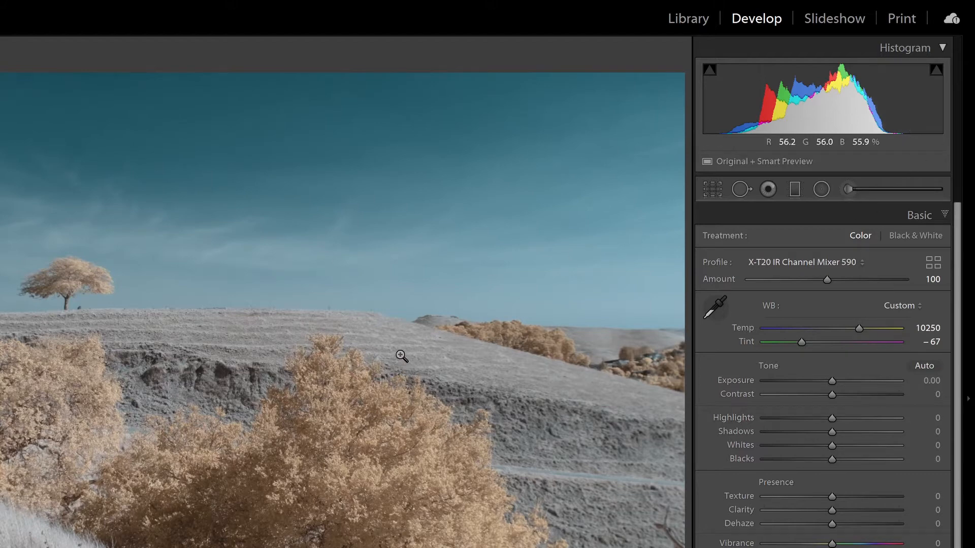
pyautogui.moveTo(465, 336)
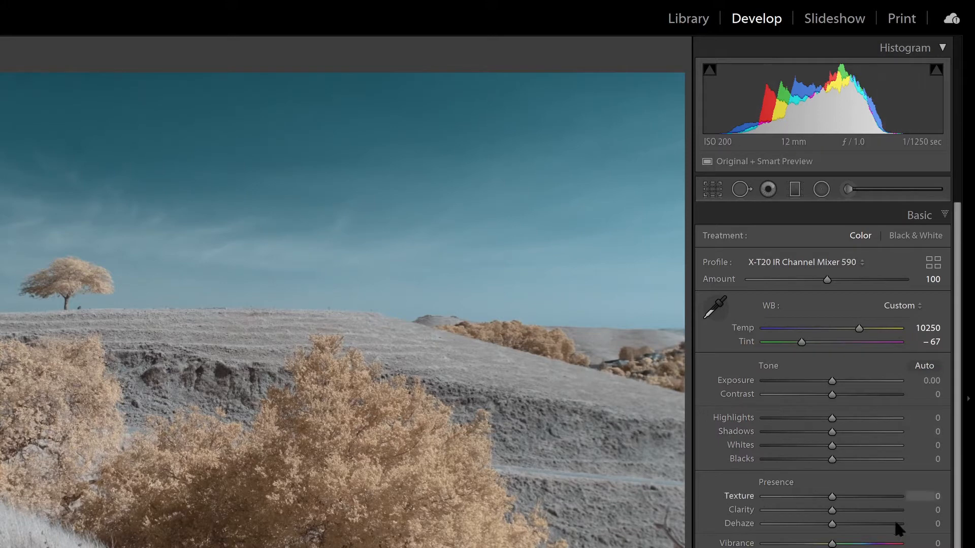
# - Adjust tone with Exposure +0.31, Contrast +26, Clarity +27 and Dehaze +11
pyautogui.click(902, 237)
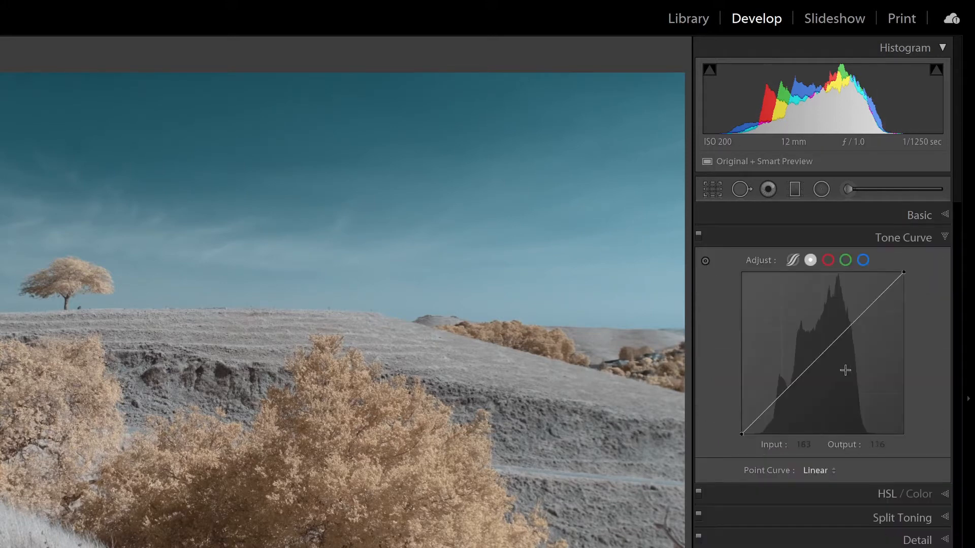
pyautogui.click(817, 470)
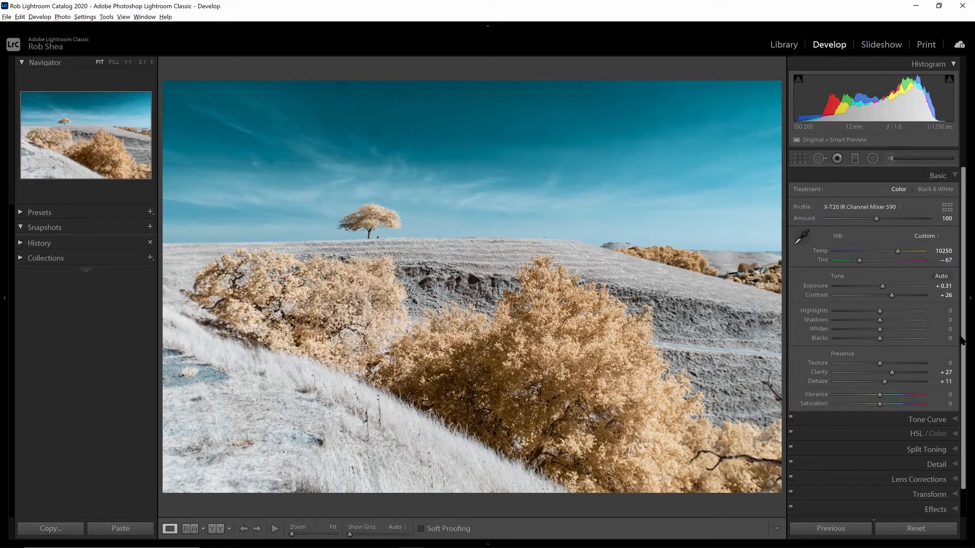
pyautogui.scroll(-3)
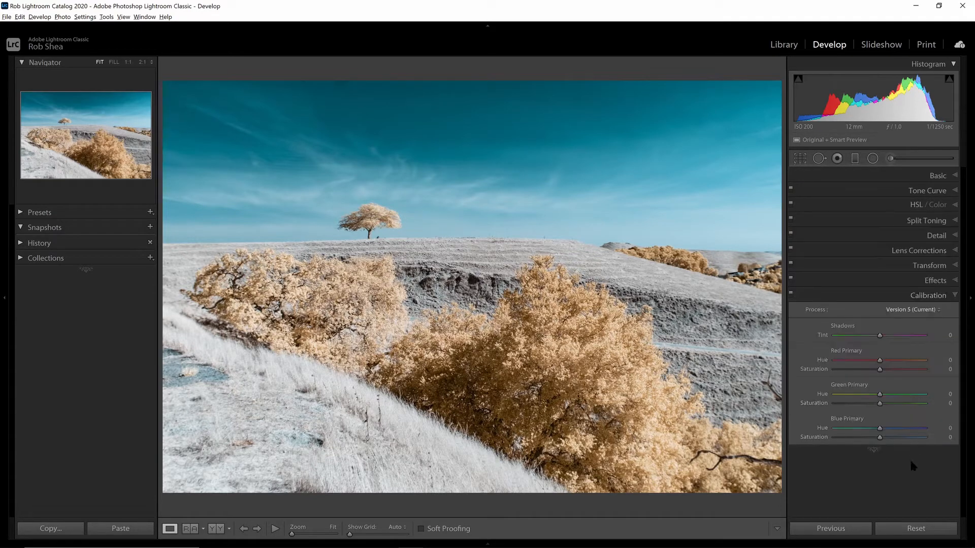
pyautogui.moveTo(921, 356)
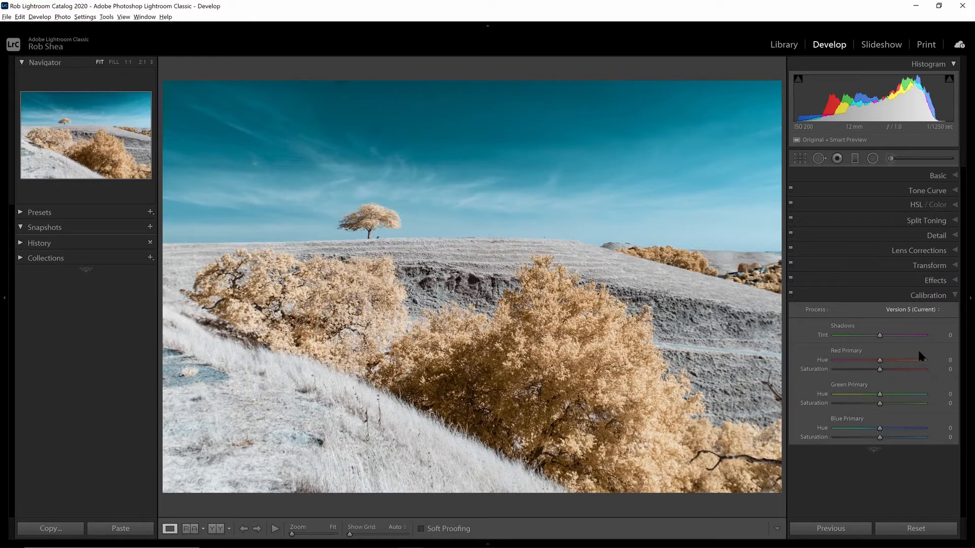
pyautogui.moveTo(892, 415)
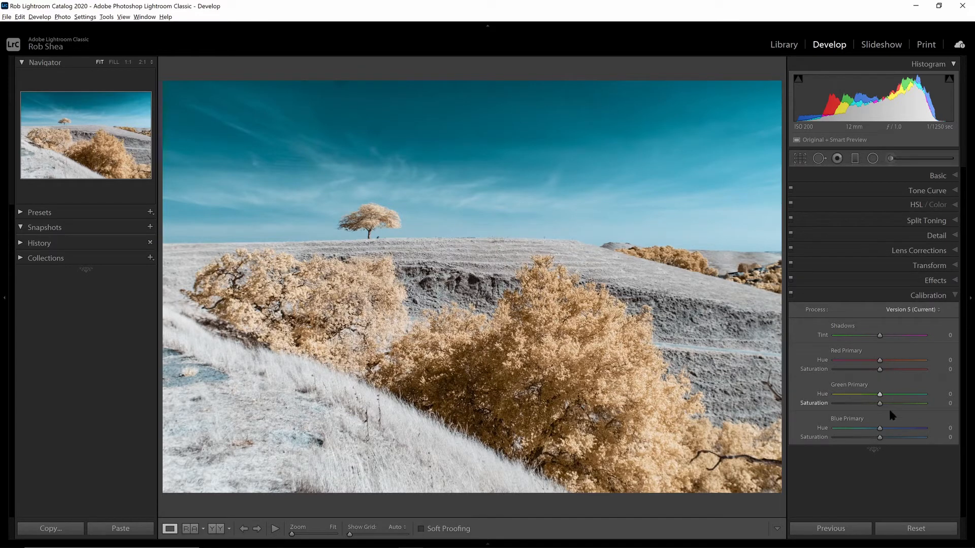
pyautogui.moveTo(565, 305)
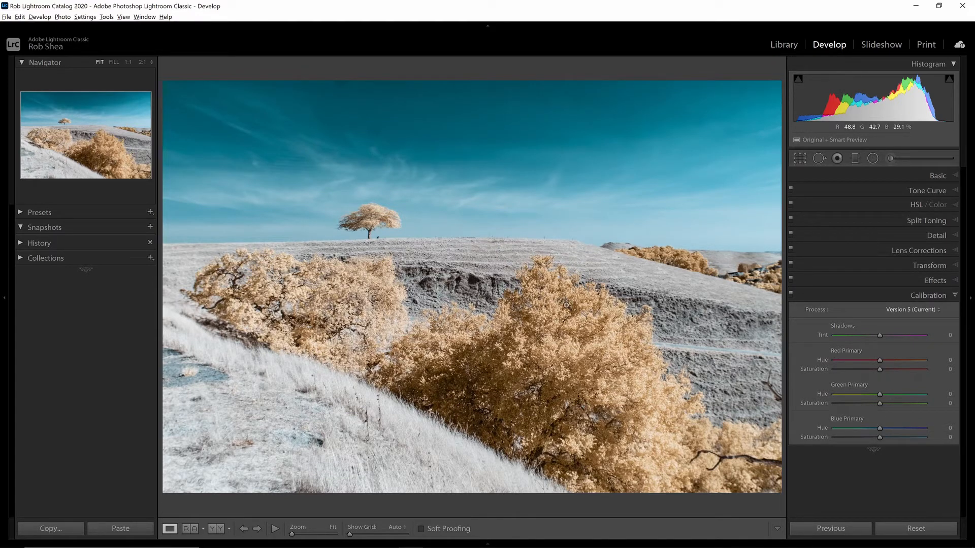
pyautogui.moveTo(690, 350)
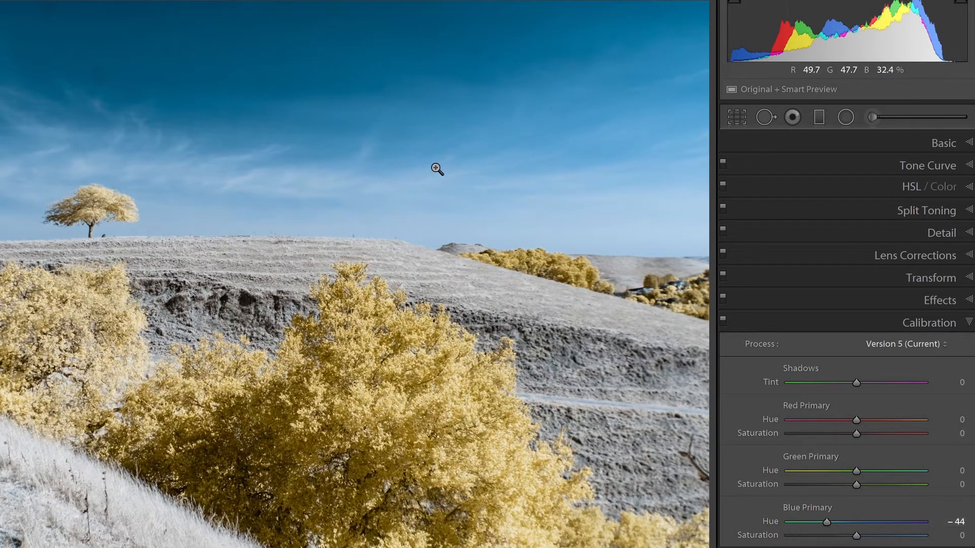
pyautogui.moveTo(339, 79)
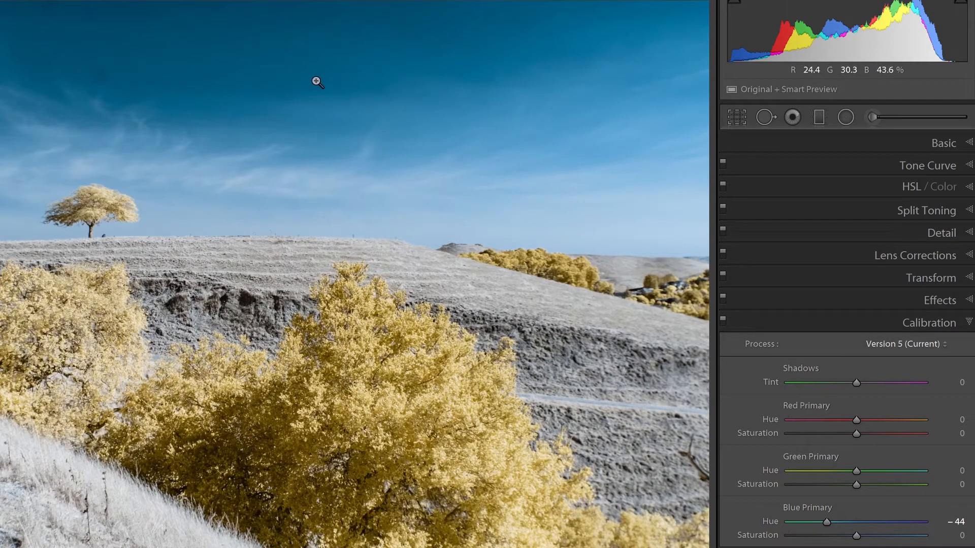
pyautogui.moveTo(679, 353)
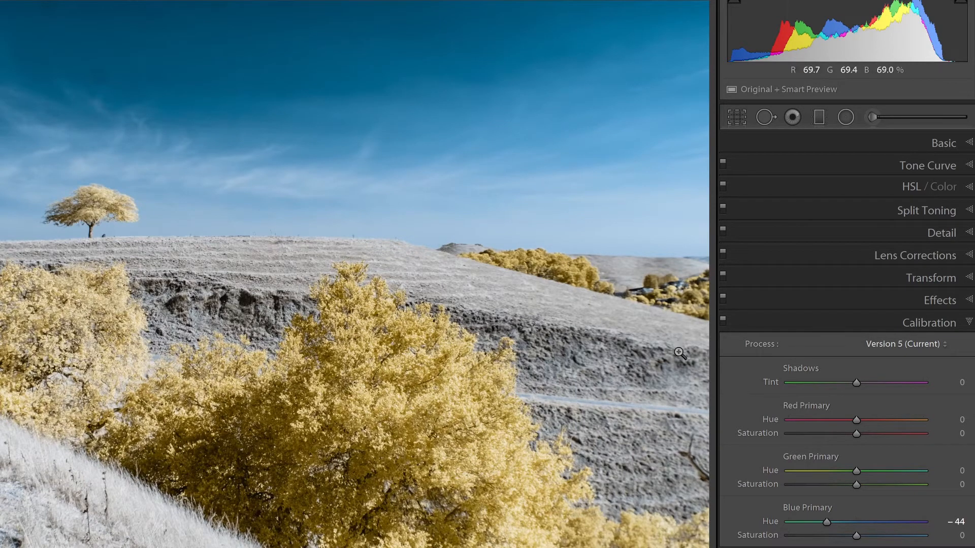
pyautogui.moveTo(457, 416)
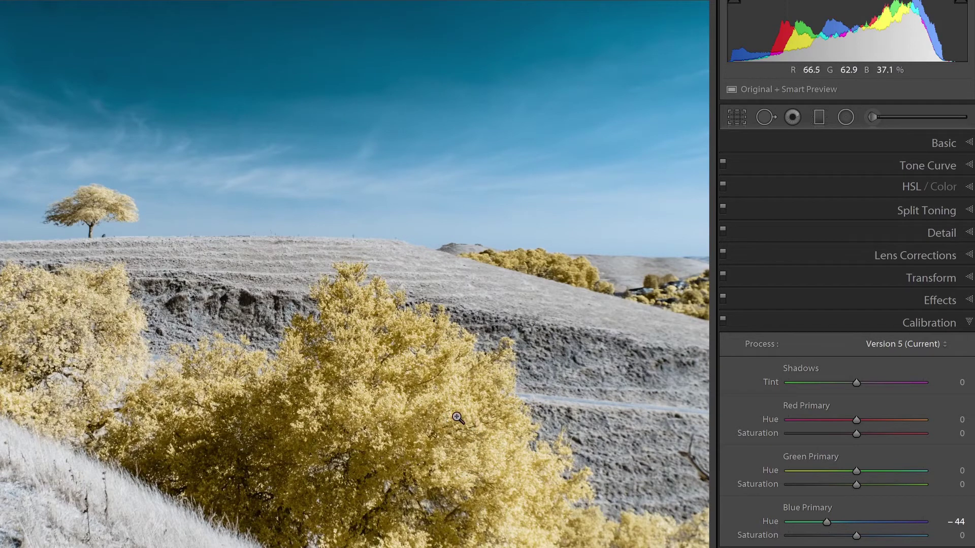
pyautogui.moveTo(461, 410)
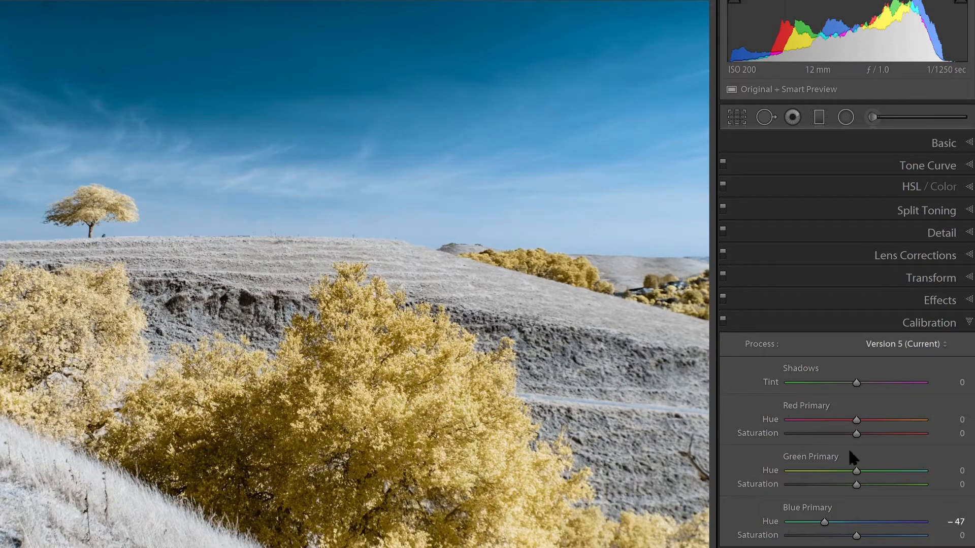
# - Collapse the Calibration settings after setting Blue Primary hue to −47
pyautogui.click(928, 322)
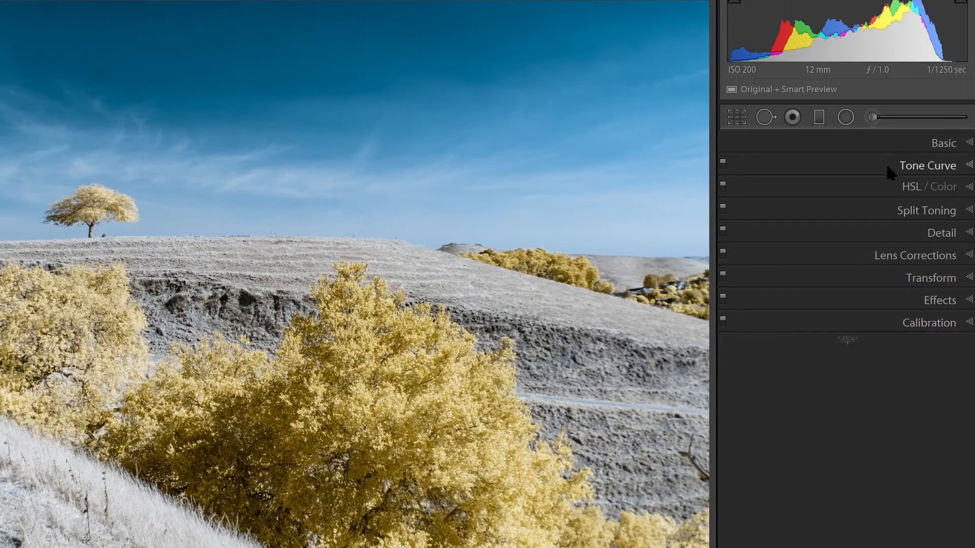
# - Set luminance Orange −45, Yellow −8 and saturation Orange −18, Yellow −4, Aqua +15, Blue +38
pyautogui.click(929, 186)
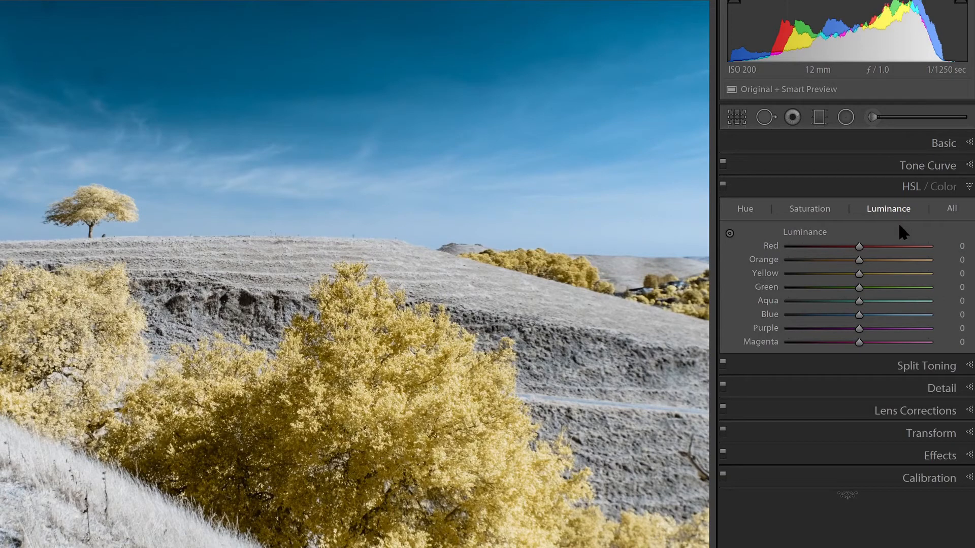
pyautogui.moveTo(604, 169)
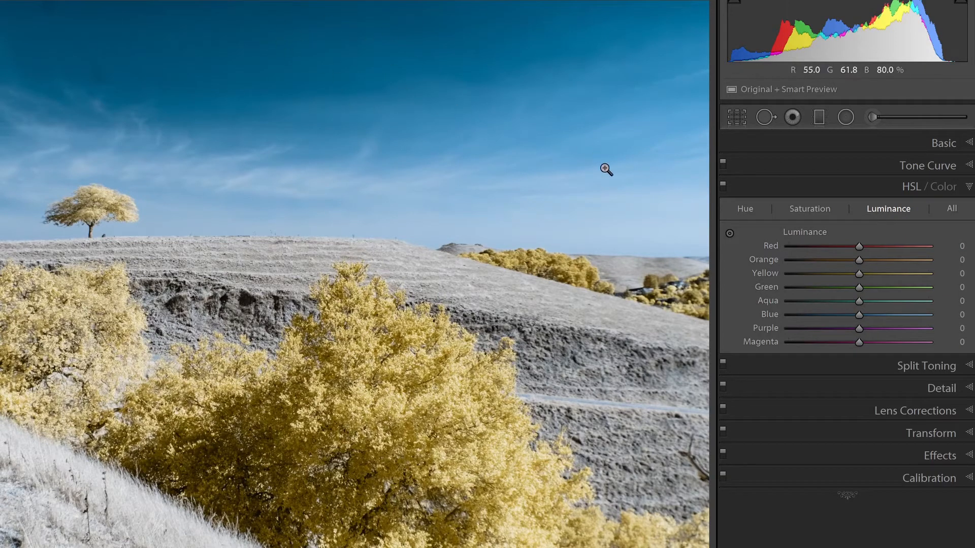
pyautogui.moveTo(808, 231)
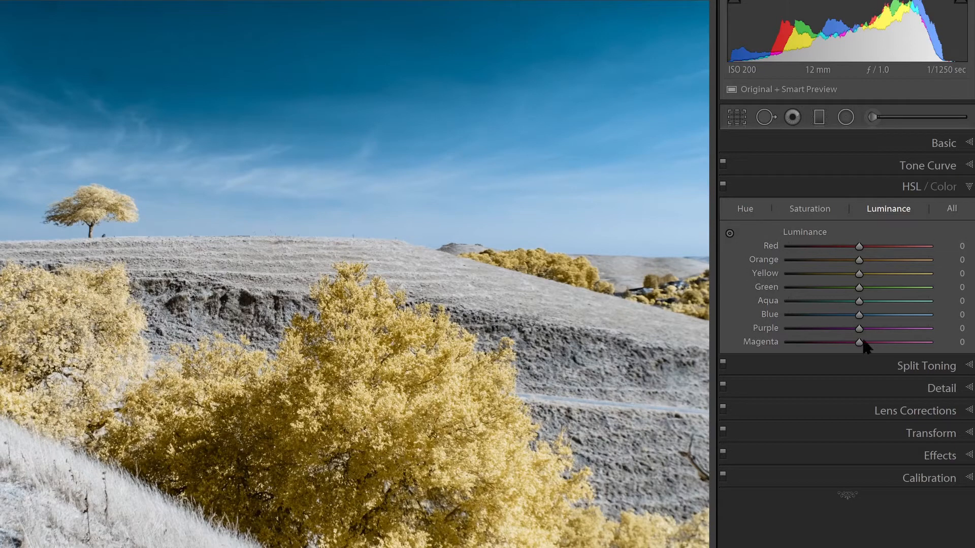
pyautogui.moveTo(820, 304)
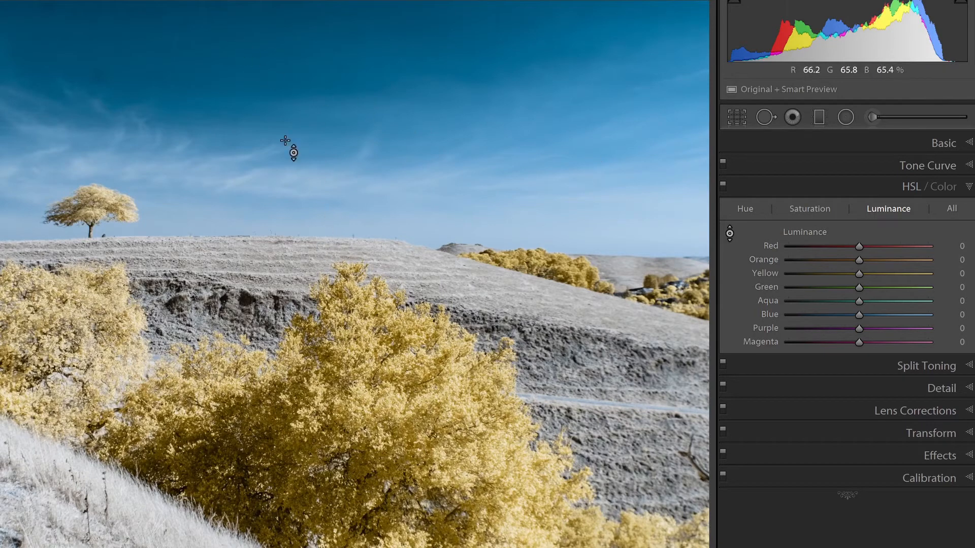
pyautogui.moveTo(319, 88)
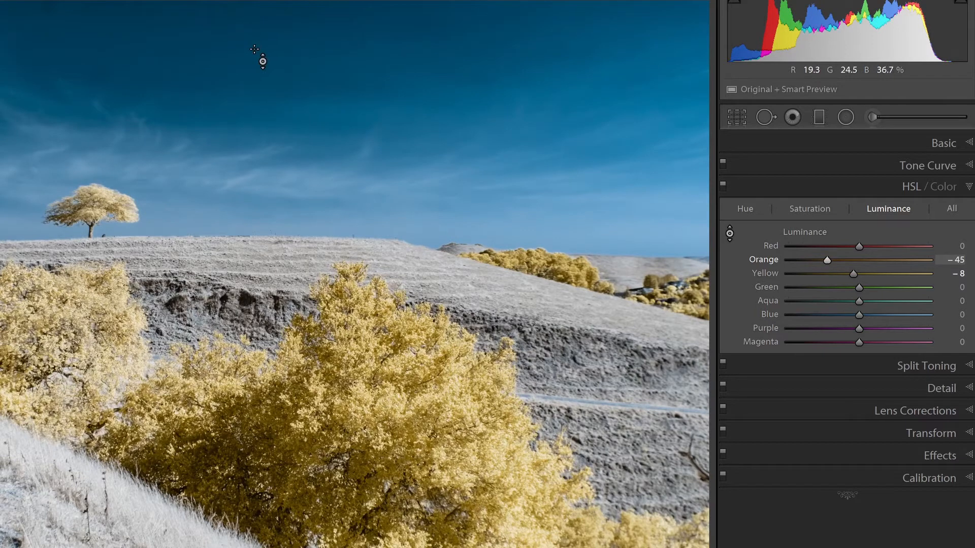
pyautogui.click(810, 209)
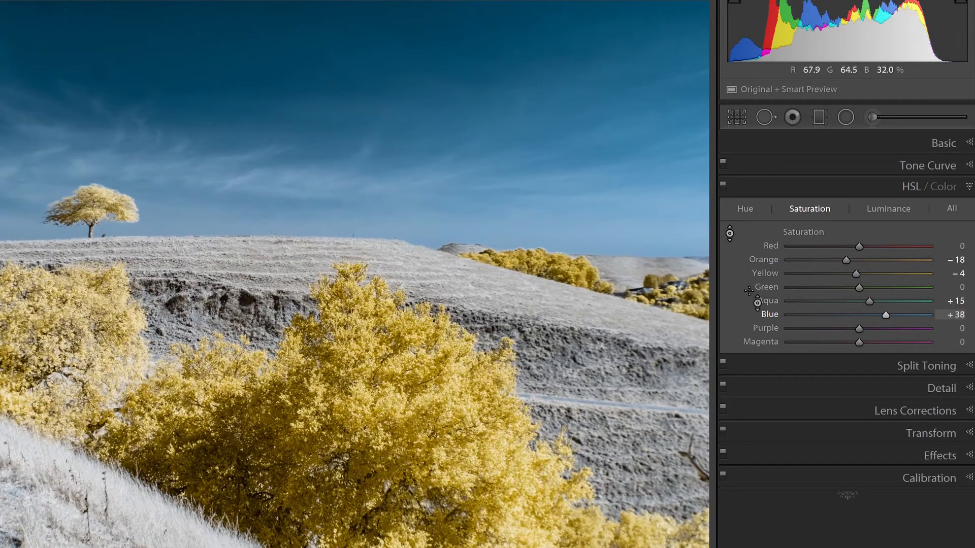
pyautogui.click(887, 208)
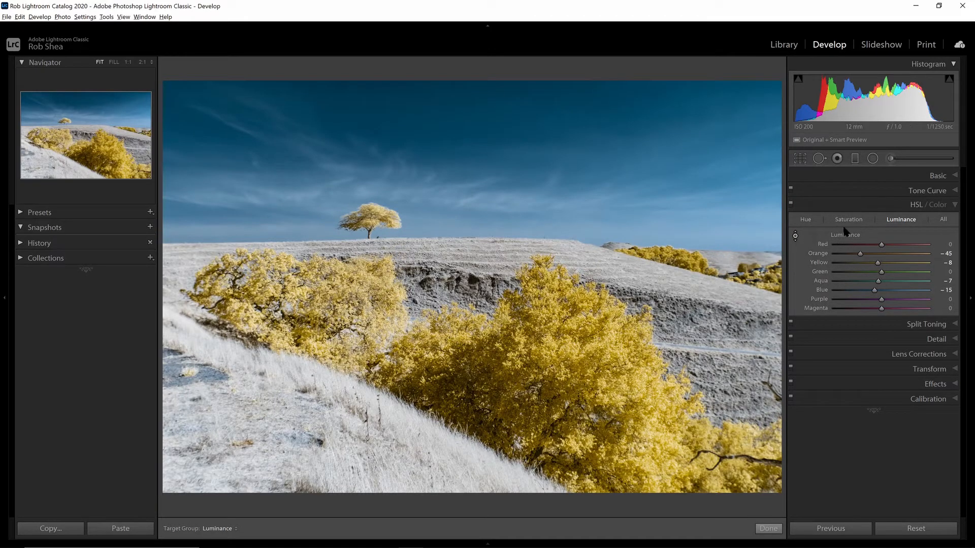
pyautogui.moveTo(181, 159)
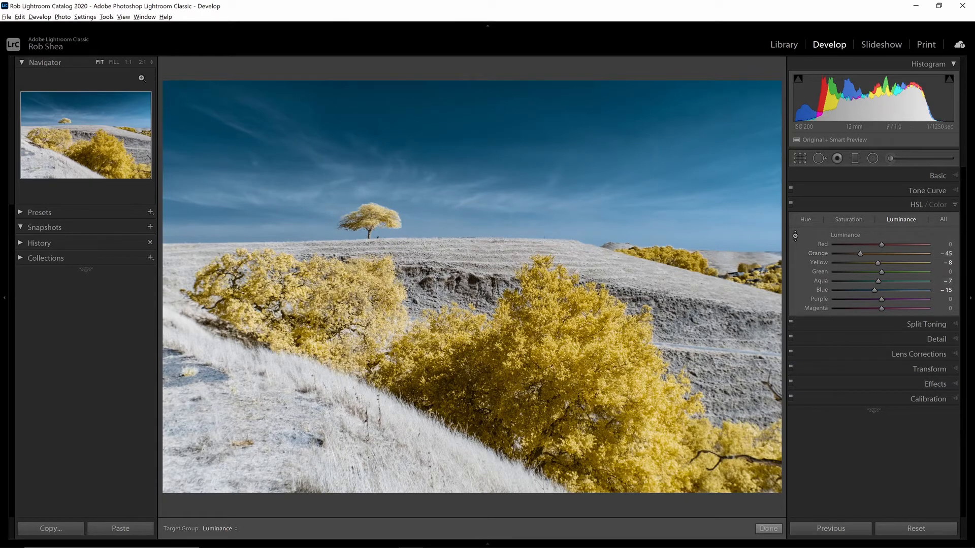
pyautogui.moveTo(901, 226)
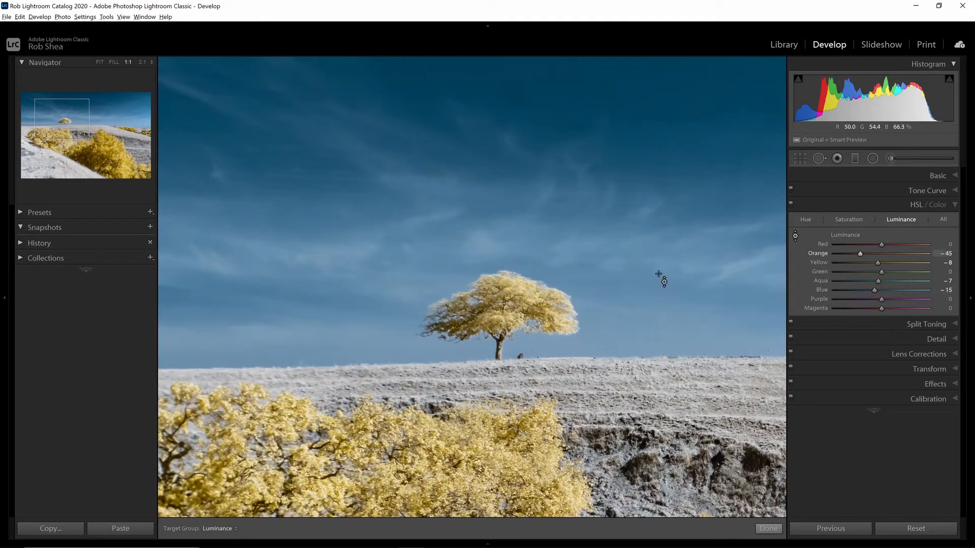
pyautogui.moveTo(846, 209)
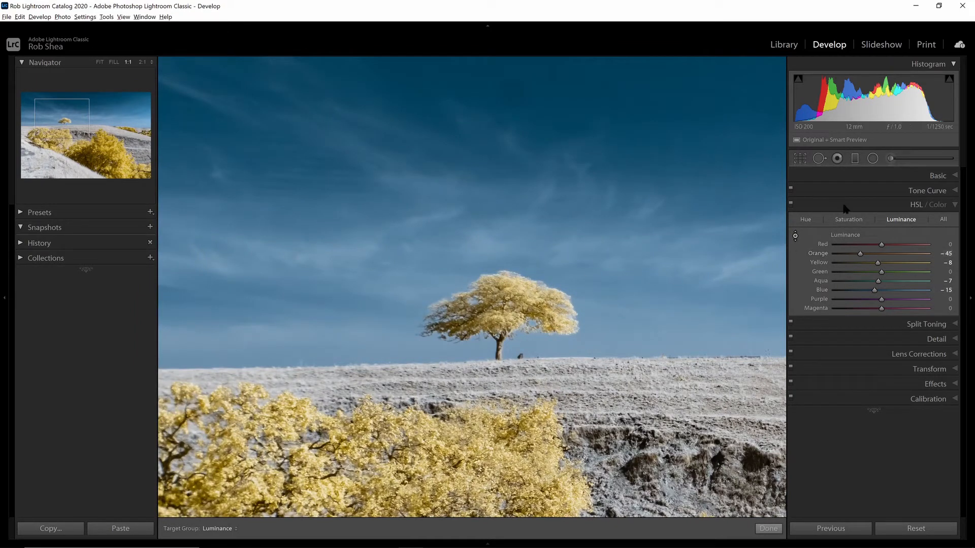
pyautogui.moveTo(696, 139)
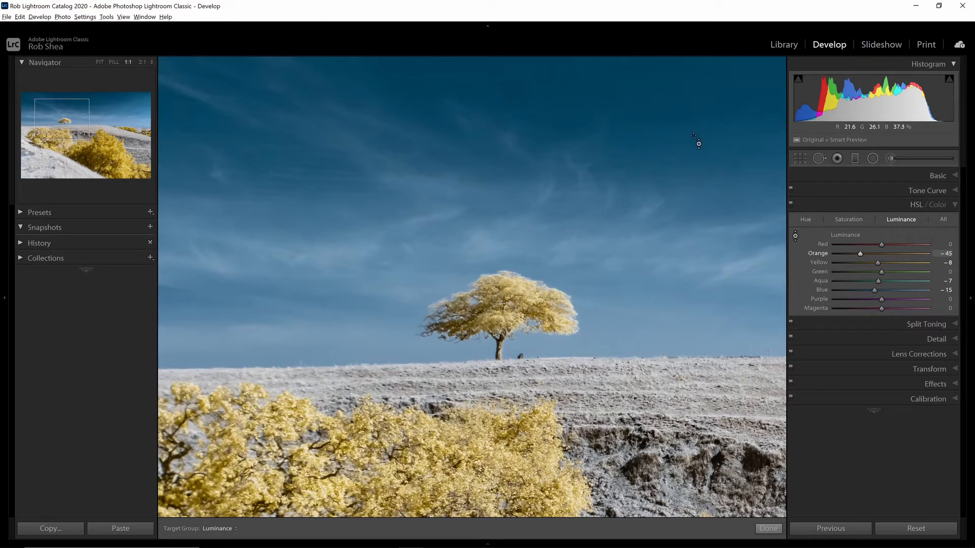
pyautogui.moveTo(708, 165)
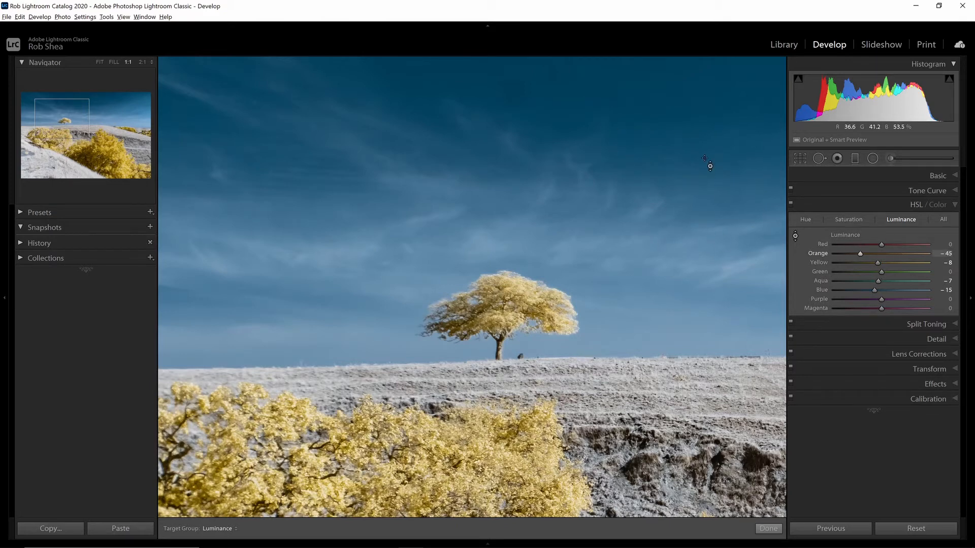
pyautogui.moveTo(741, 190)
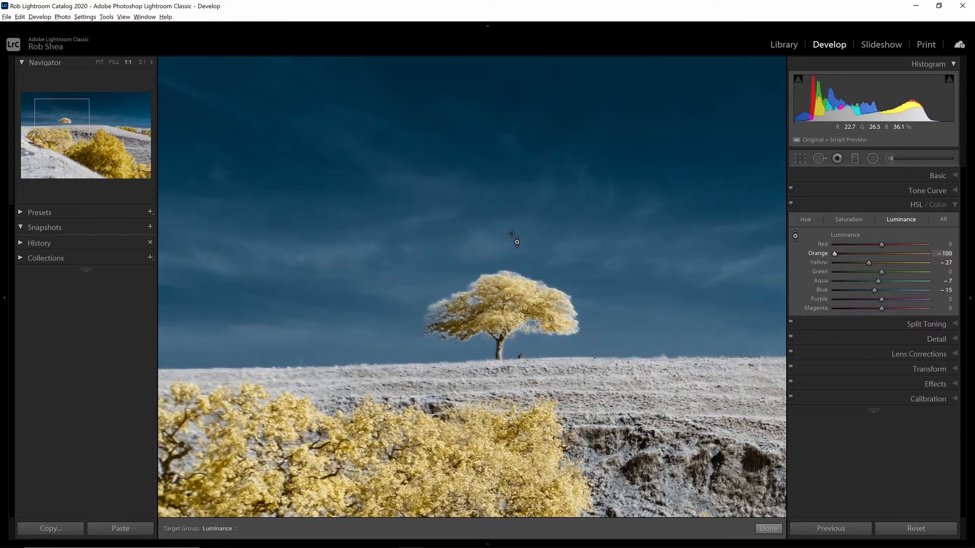
pyautogui.moveTo(469, 291)
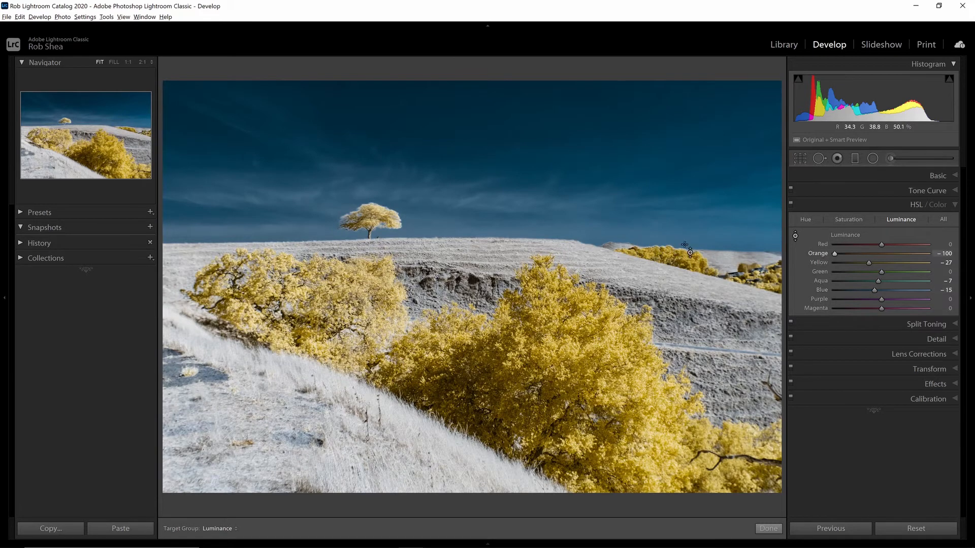
pyautogui.moveTo(527, 118)
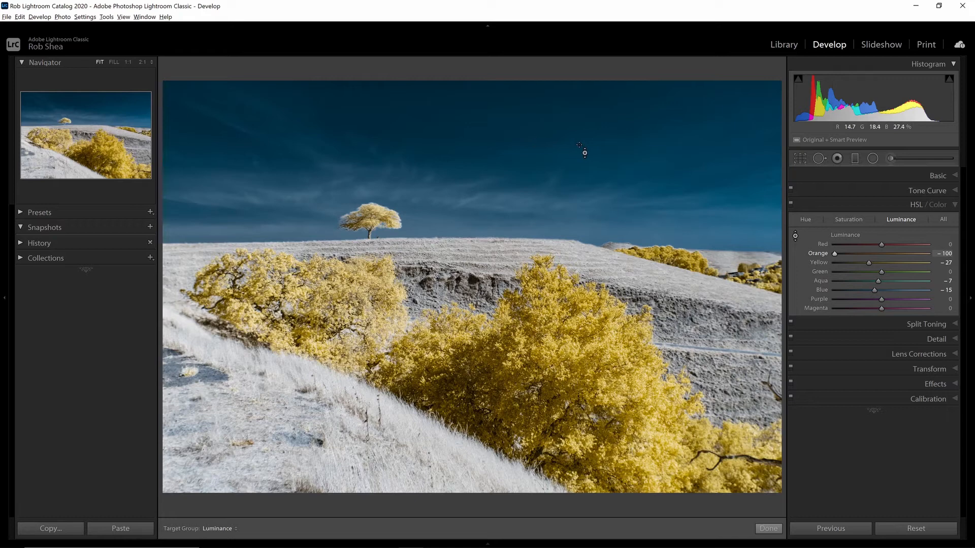
pyautogui.moveTo(415, 218)
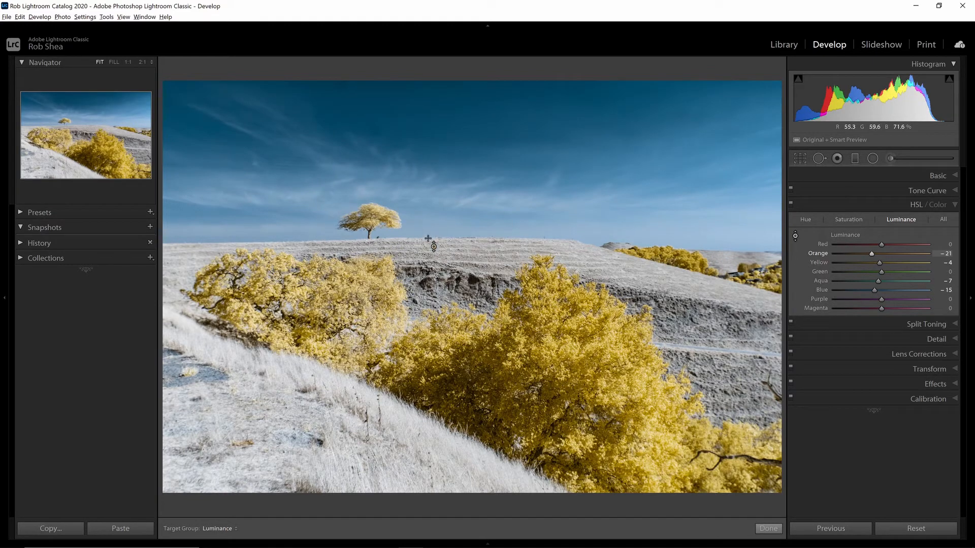
pyautogui.moveTo(541, 165)
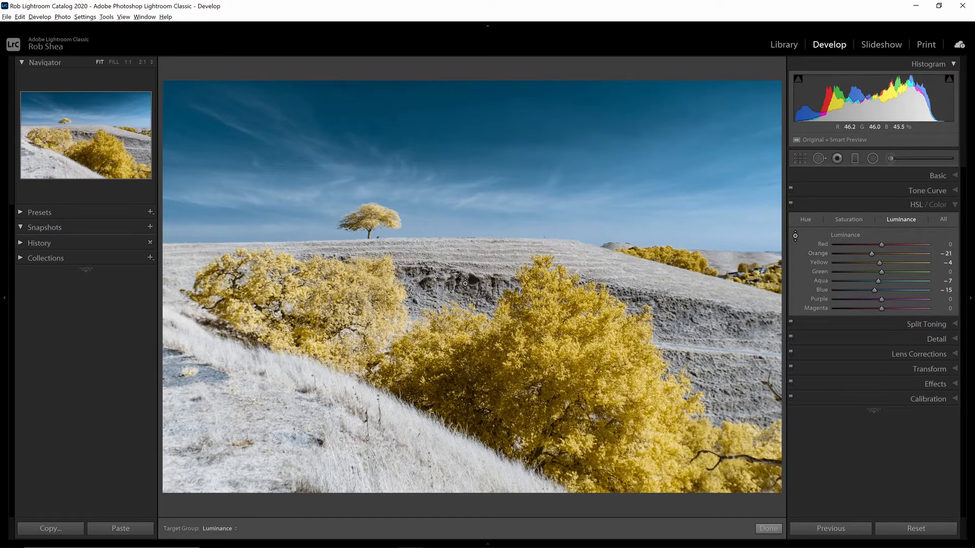
pyautogui.moveTo(422, 242)
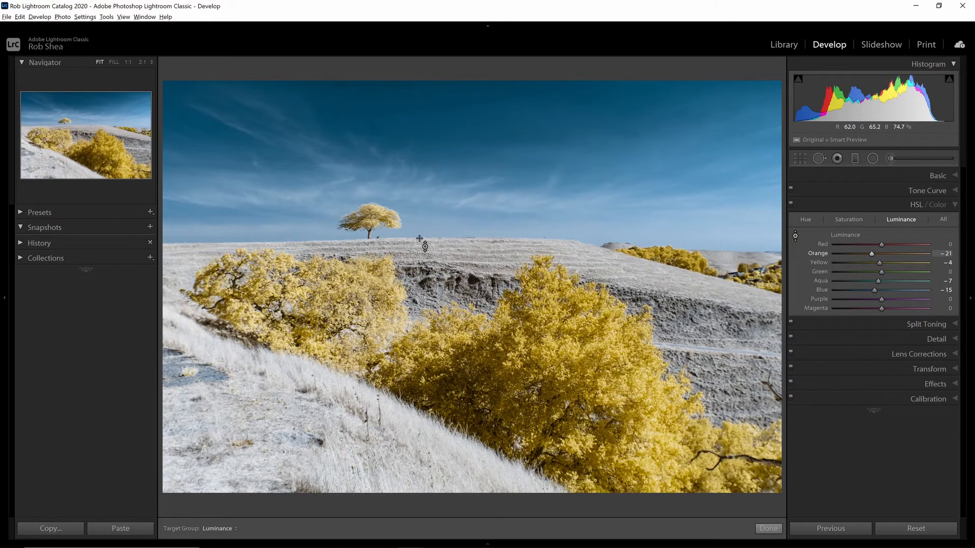
pyautogui.moveTo(383, 128)
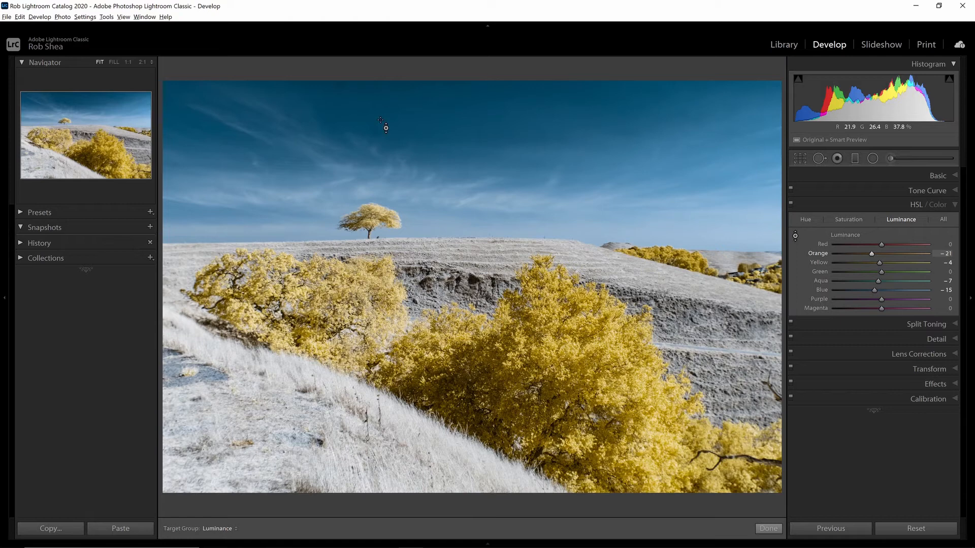
pyautogui.moveTo(226, 116)
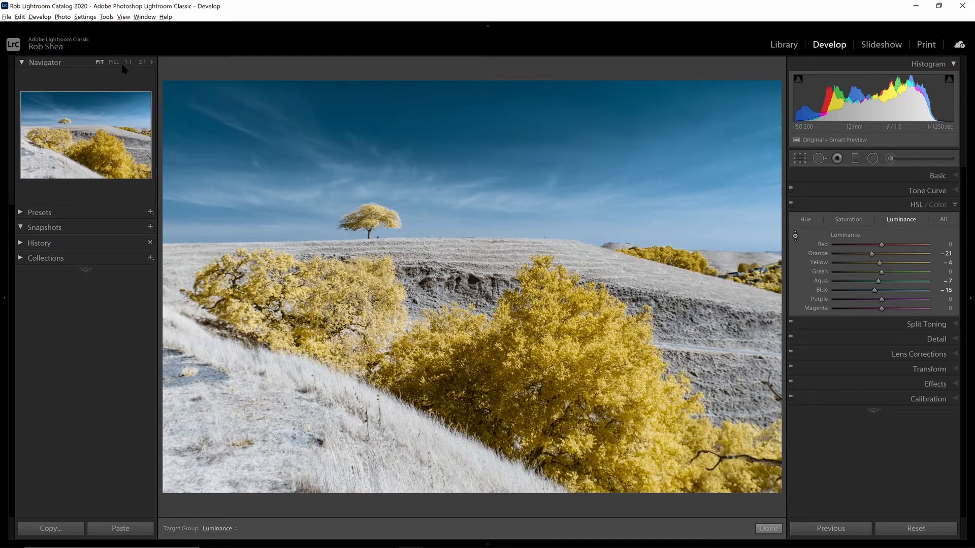
# - Zoom to 1:1 on the sky above the lone tree to inspect for dust
pyautogui.click(127, 62)
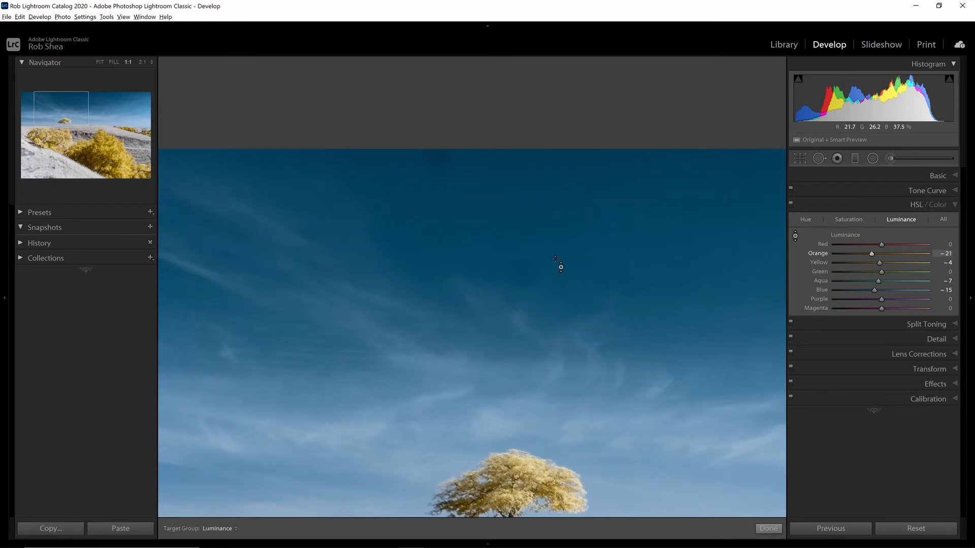
pyautogui.moveTo(820, 159)
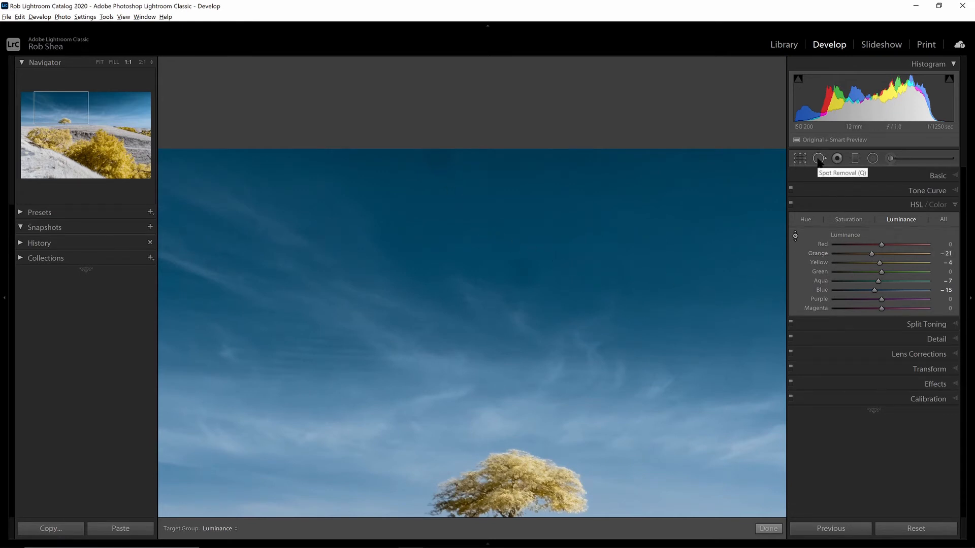
# - Start Spot Removal and use Visualize Spots to locate dust in the sky
pyautogui.click(819, 159)
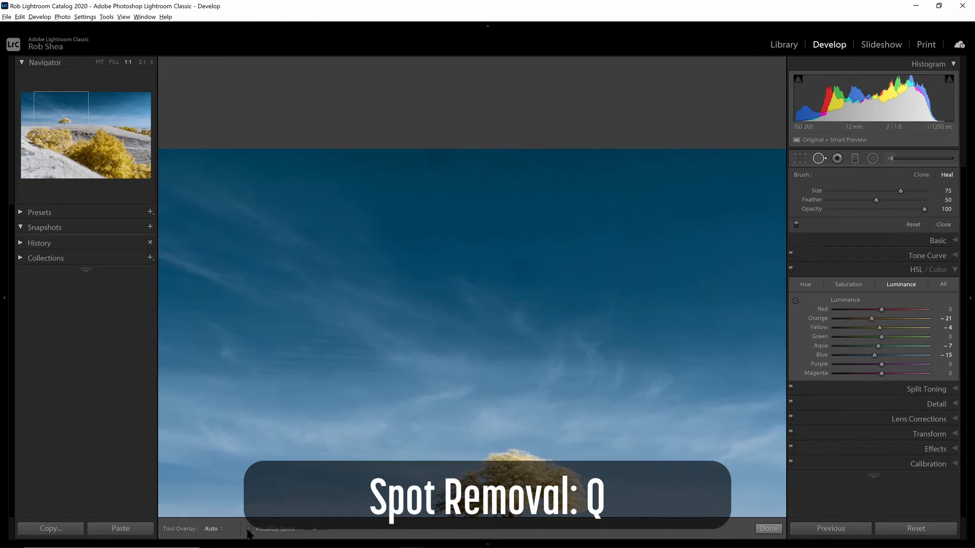
pyautogui.click(249, 530)
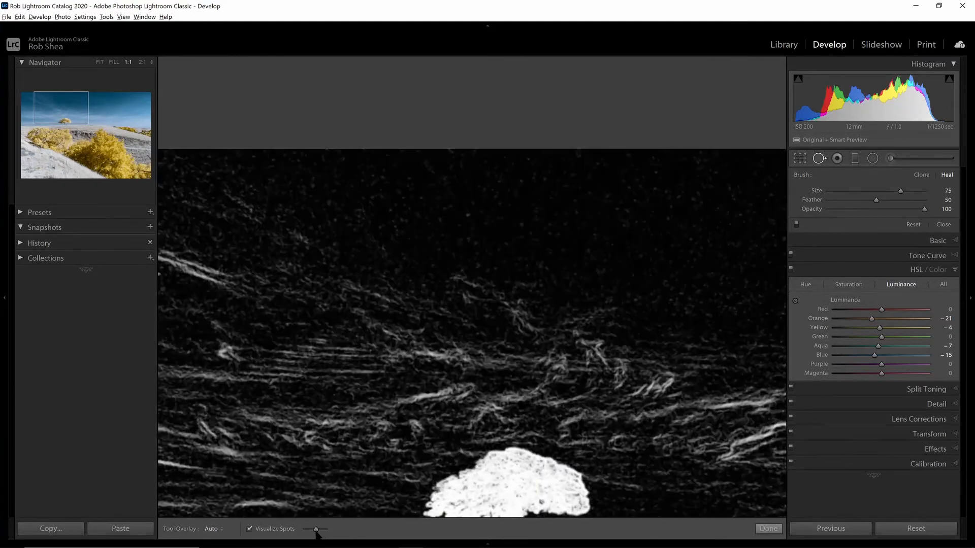
pyautogui.click(249, 528)
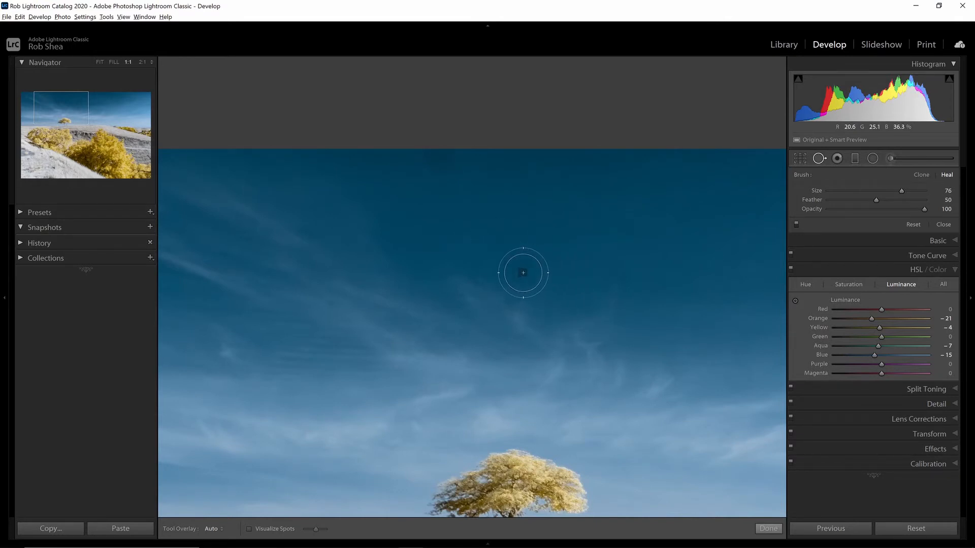
pyautogui.moveTo(525, 272)
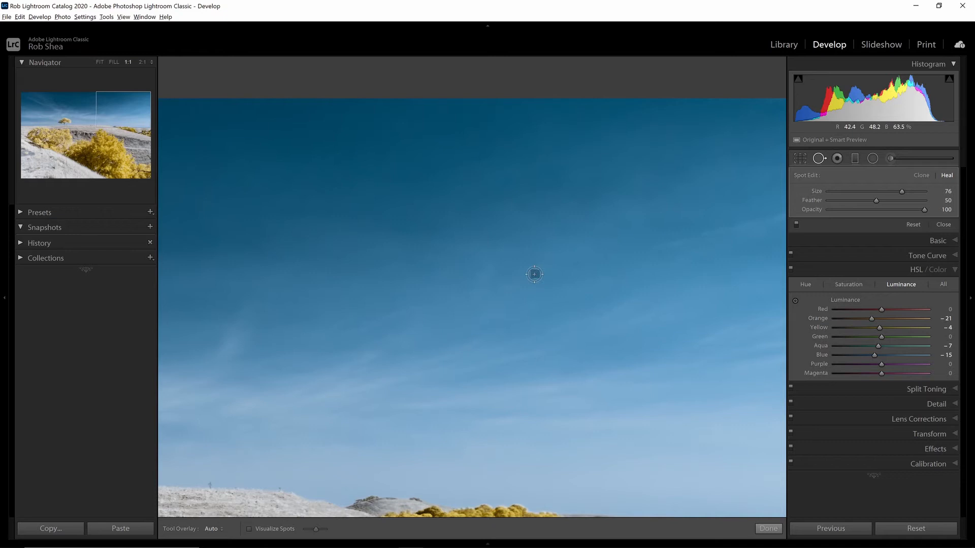
pyautogui.moveTo(545, 278)
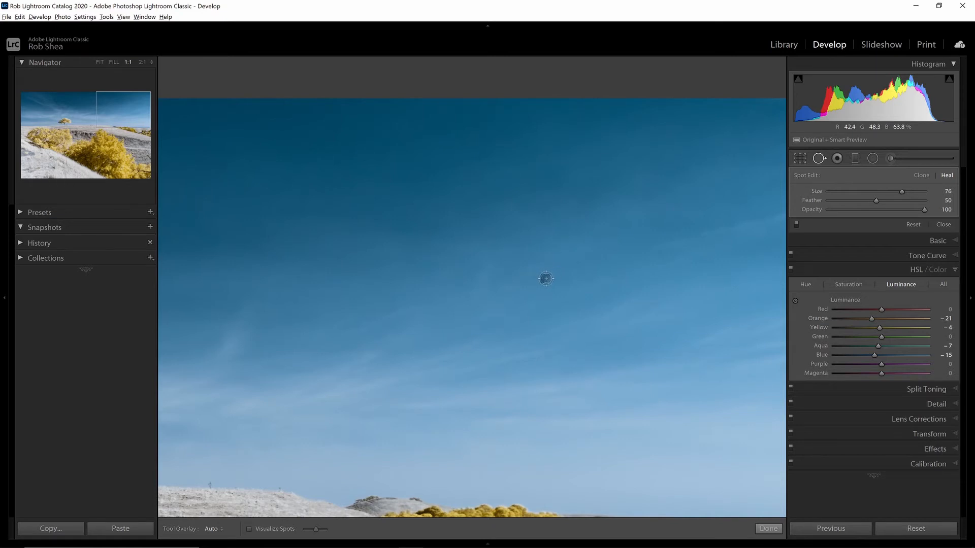
pyautogui.moveTo(533, 347)
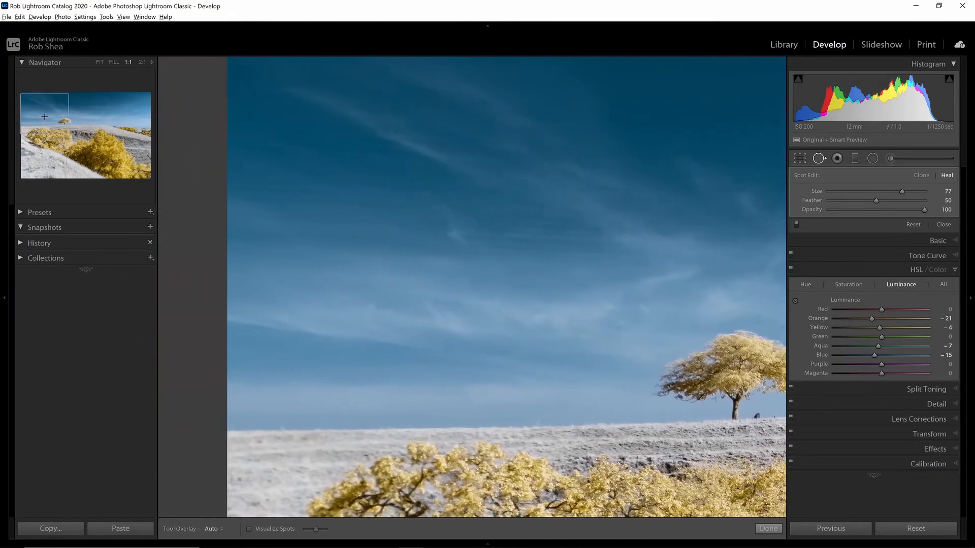
# - Heal the sky dust spots, zoom back out and finish spot removal
pyautogui.click(100, 62)
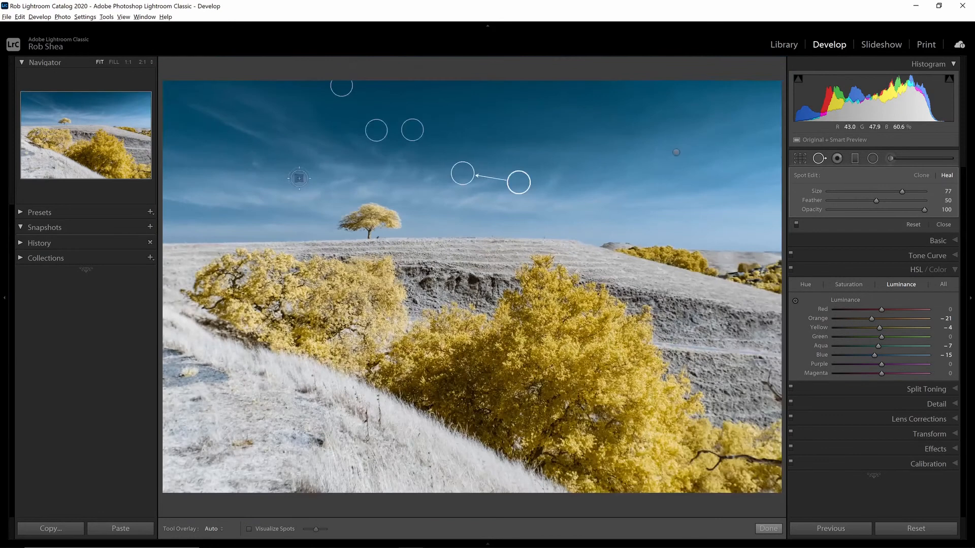
pyautogui.click(767, 528)
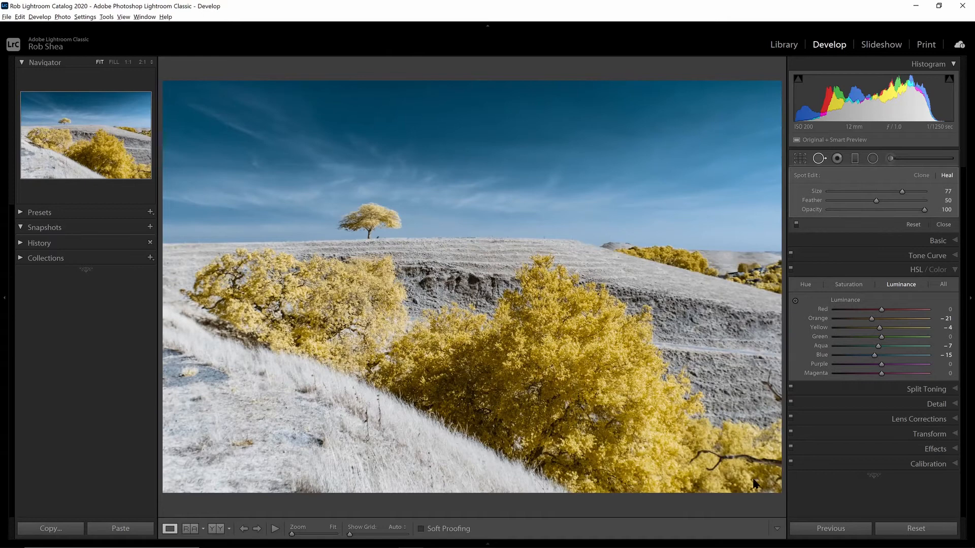
# - Zoom to 1:1 on the large yellow tree and start Spot Removal again
pyautogui.click(942, 224)
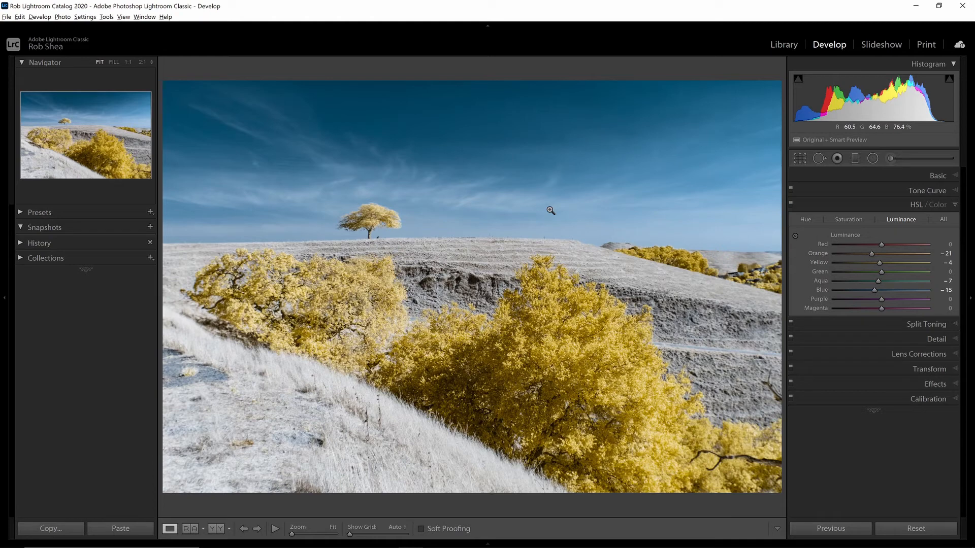
pyautogui.moveTo(386, 232)
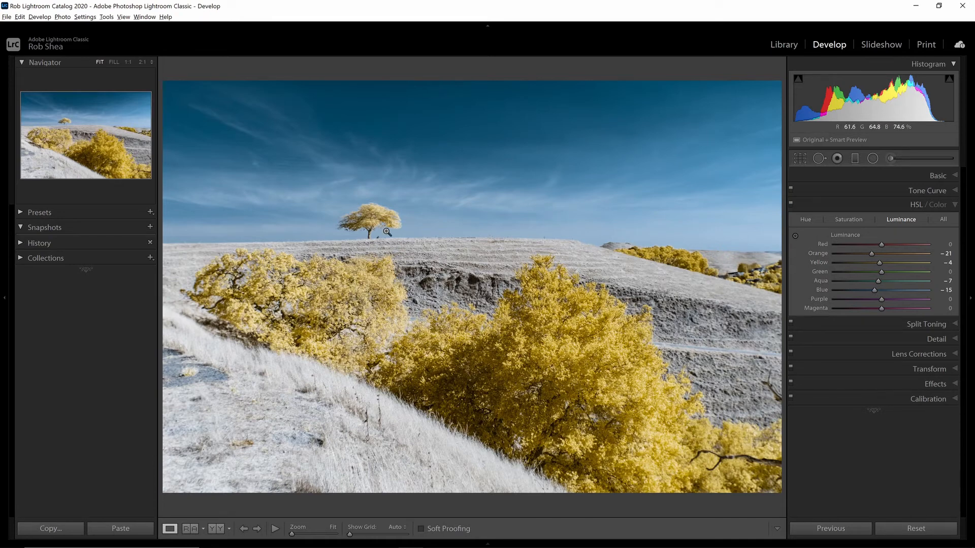
pyautogui.moveTo(542, 368)
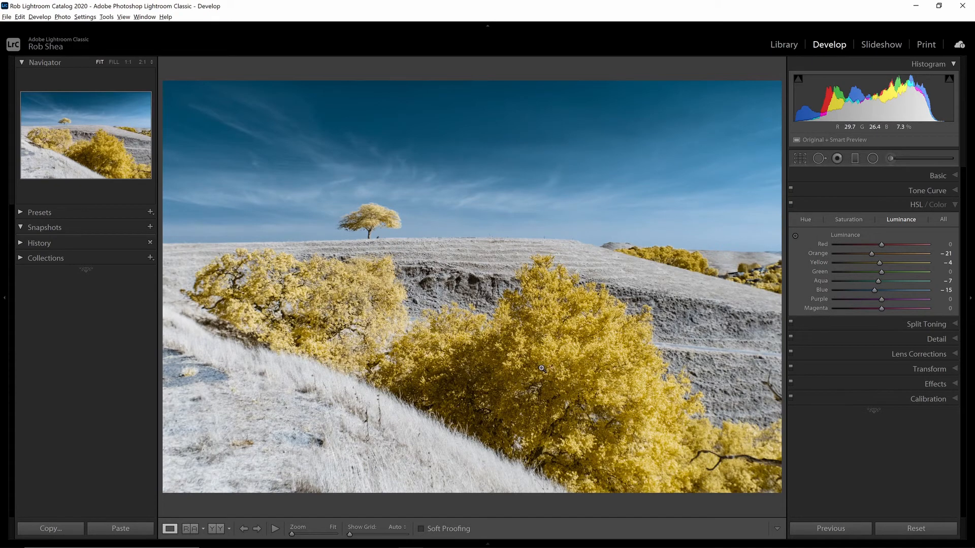
pyautogui.moveTo(248, 450)
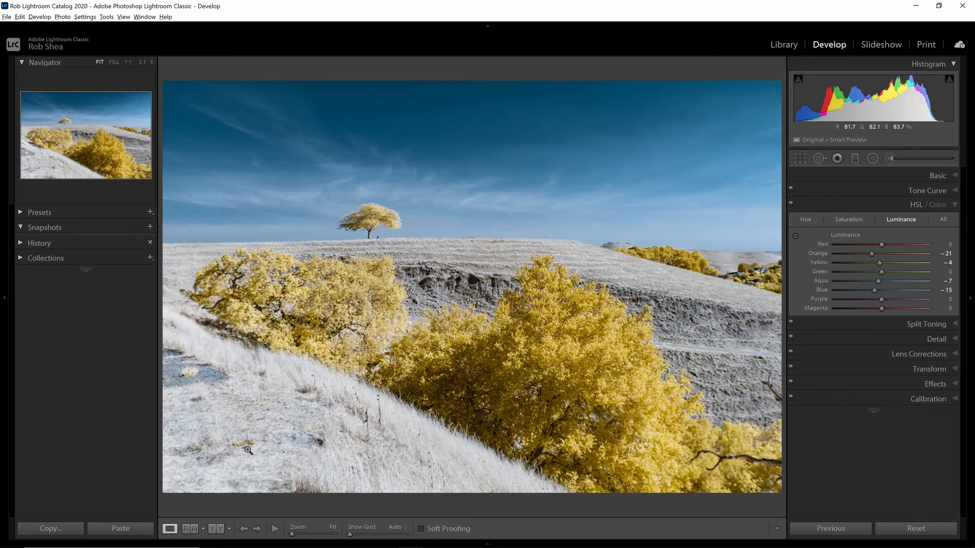
pyautogui.moveTo(316, 449)
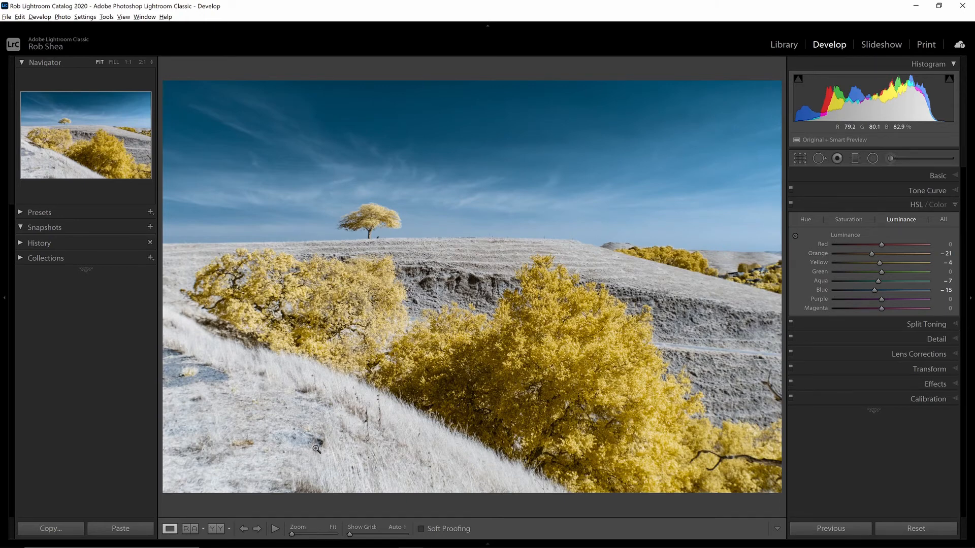
pyautogui.moveTo(375, 447)
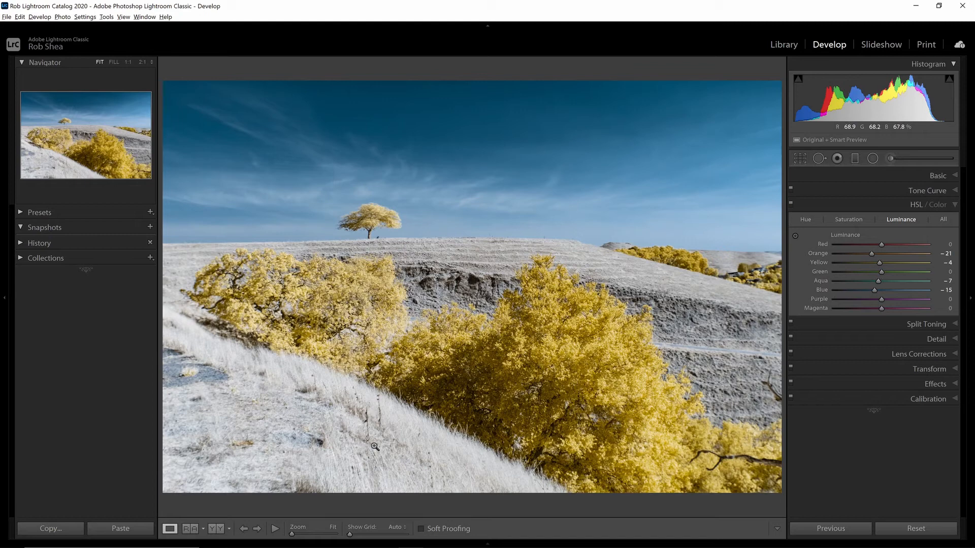
pyautogui.moveTo(782, 455)
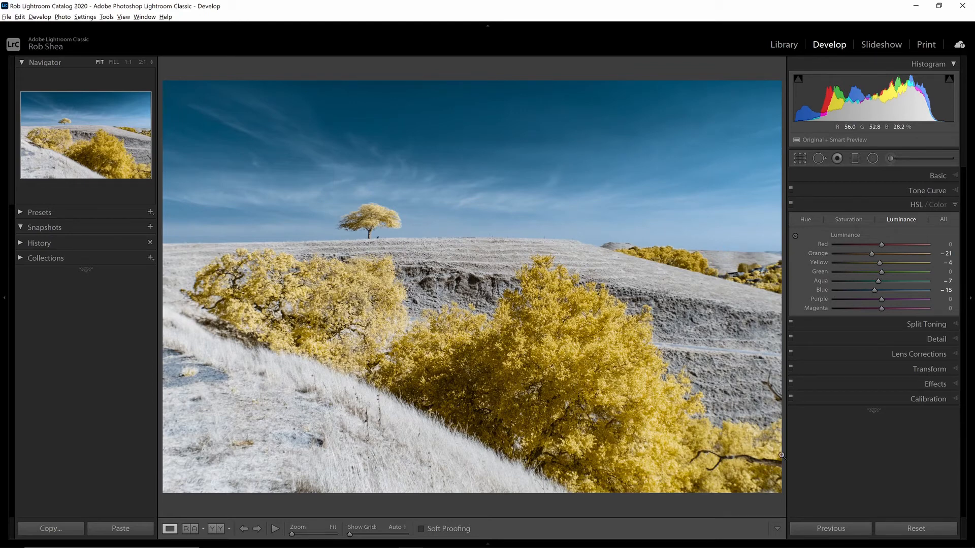
pyautogui.moveTo(739, 447)
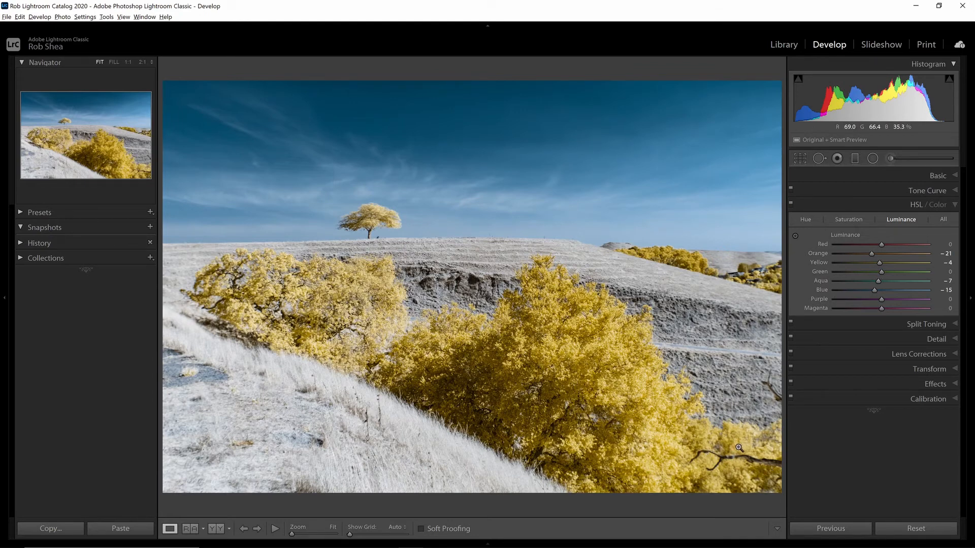
pyautogui.moveTo(697, 435)
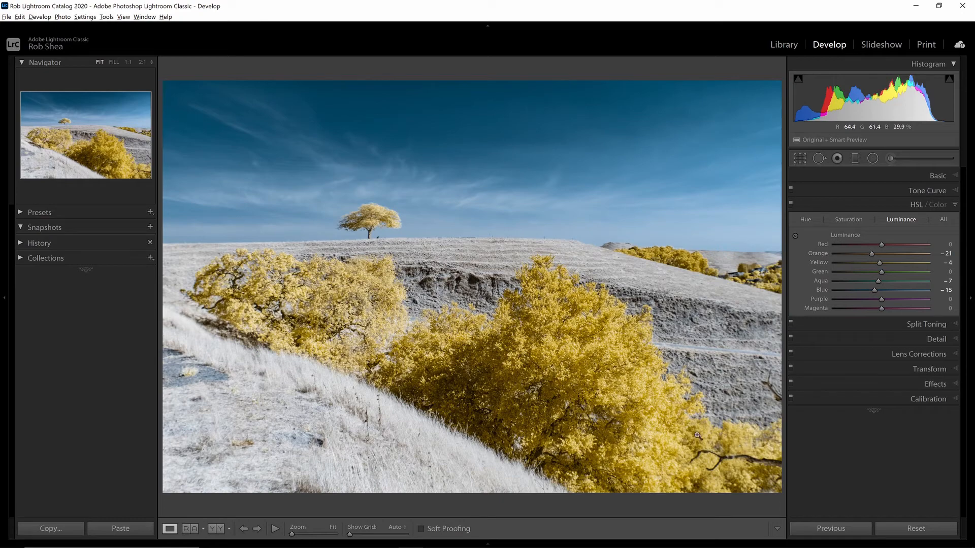
pyautogui.moveTo(768, 462)
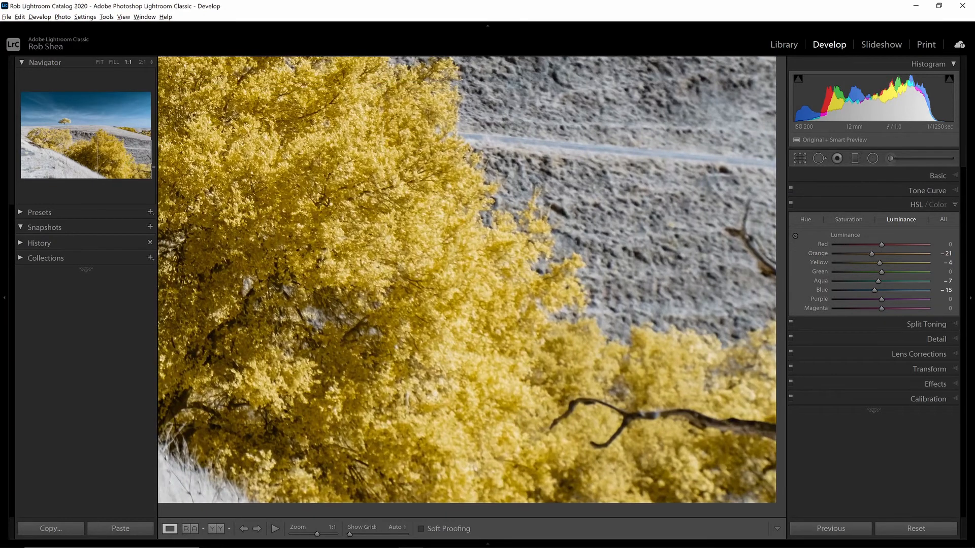
pyautogui.click(819, 158)
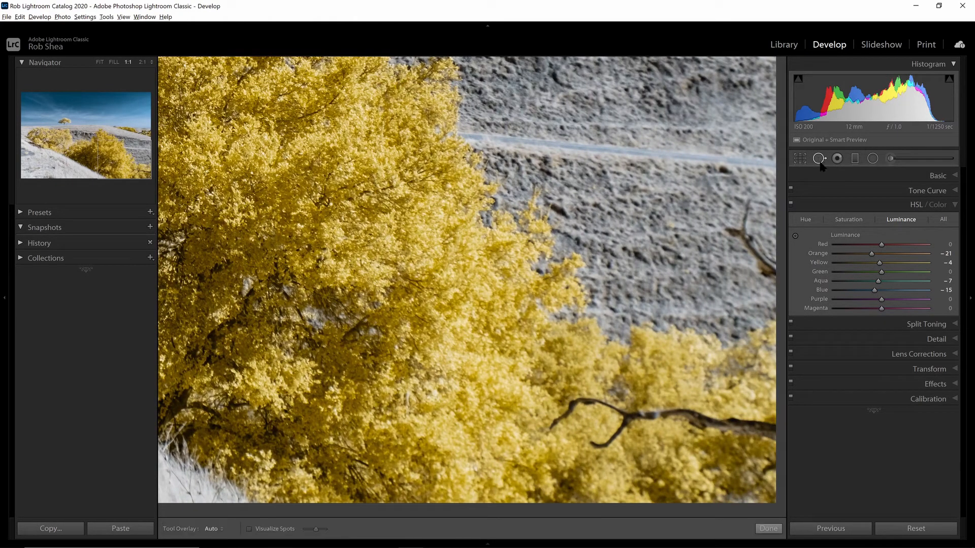
# - Heal a patch of the yellow foliage near the branch with a smaller brush
pyautogui.click(819, 159)
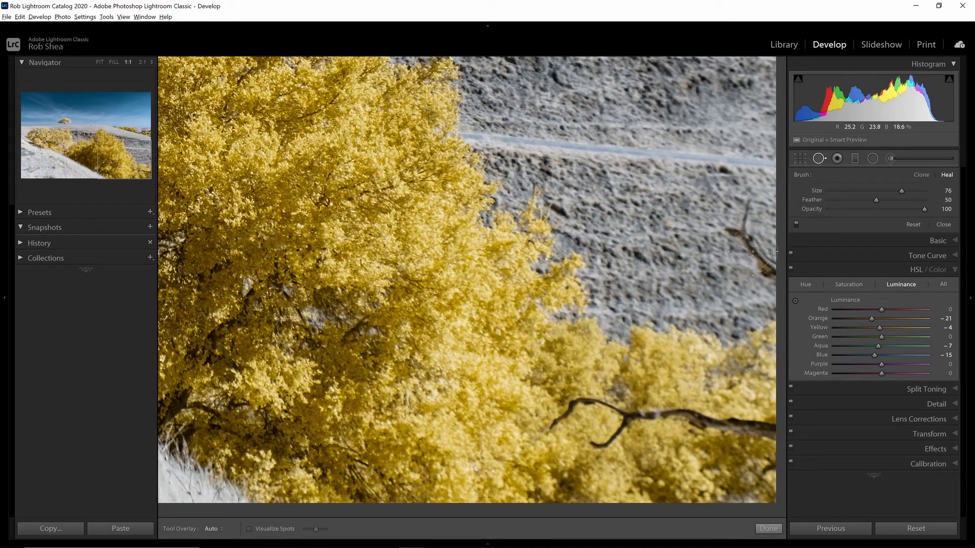
pyautogui.moveTo(751, 254)
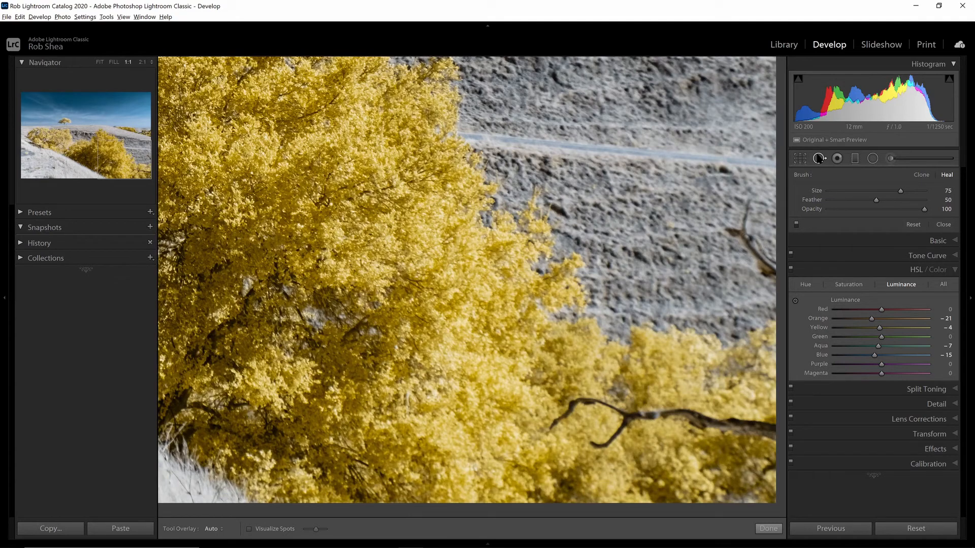
pyautogui.press('q')
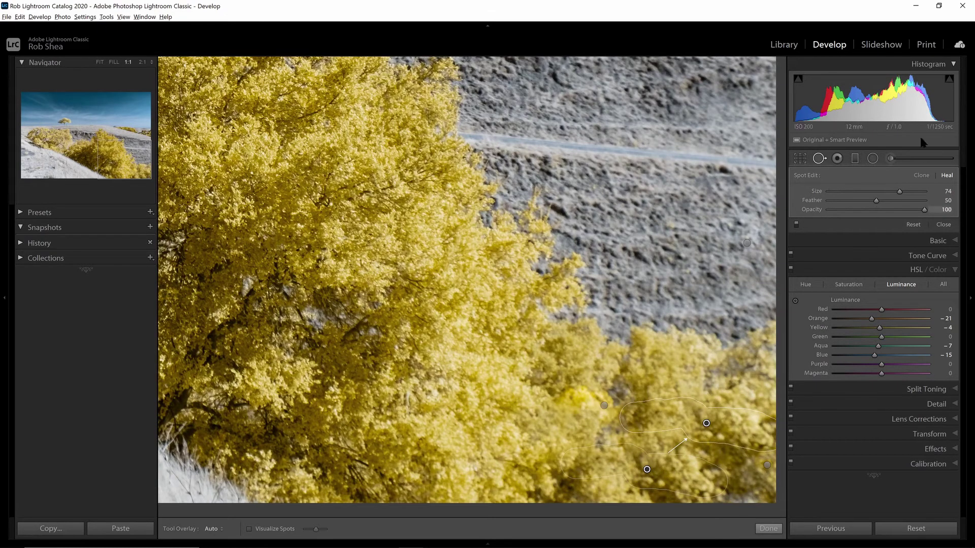
pyautogui.moveTo(701, 447)
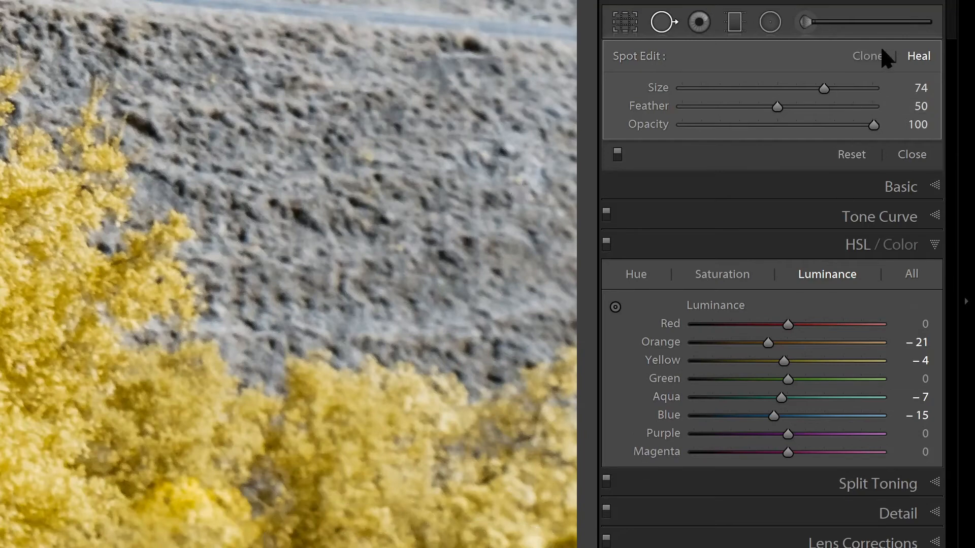
pyautogui.moveTo(910, 68)
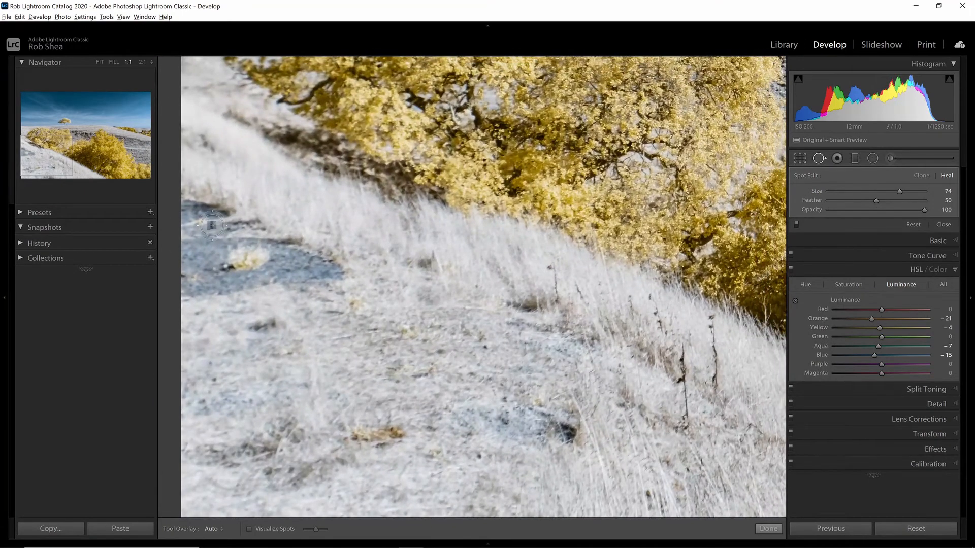
pyautogui.moveTo(240, 234)
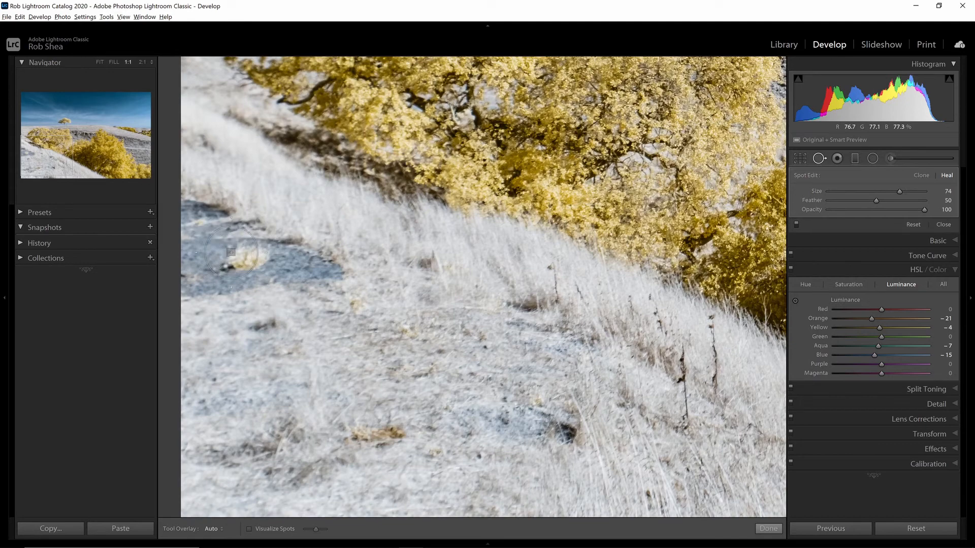
pyautogui.moveTo(236, 223)
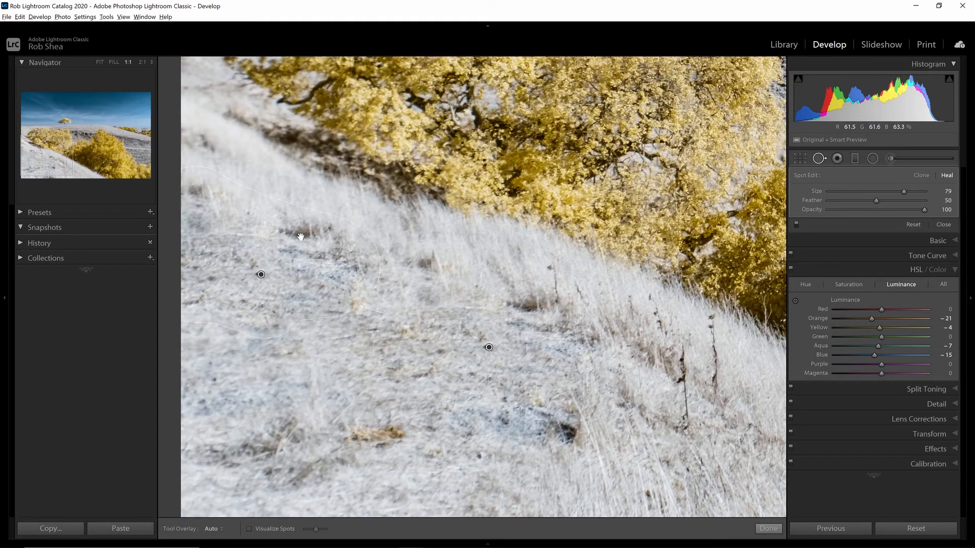
pyautogui.moveTo(464, 278)
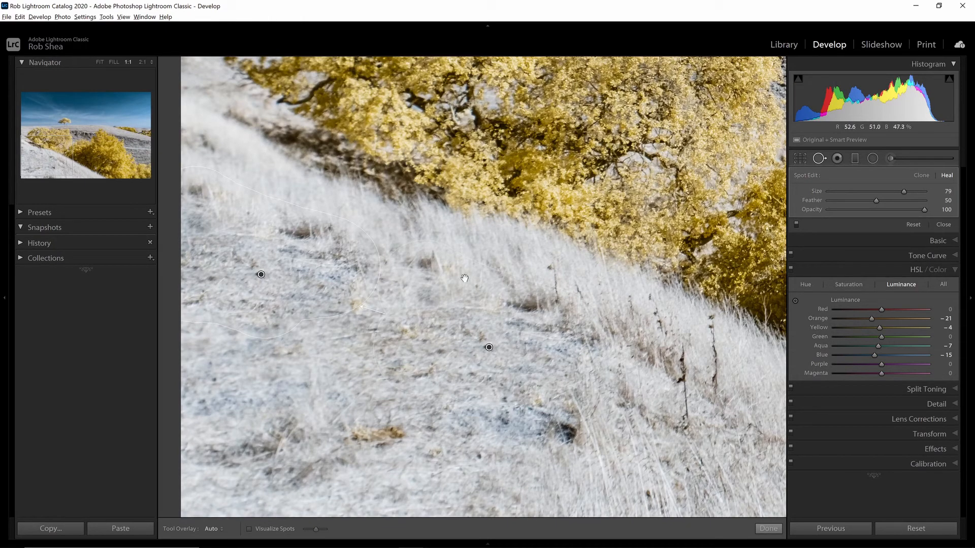
pyautogui.moveTo(457, 342)
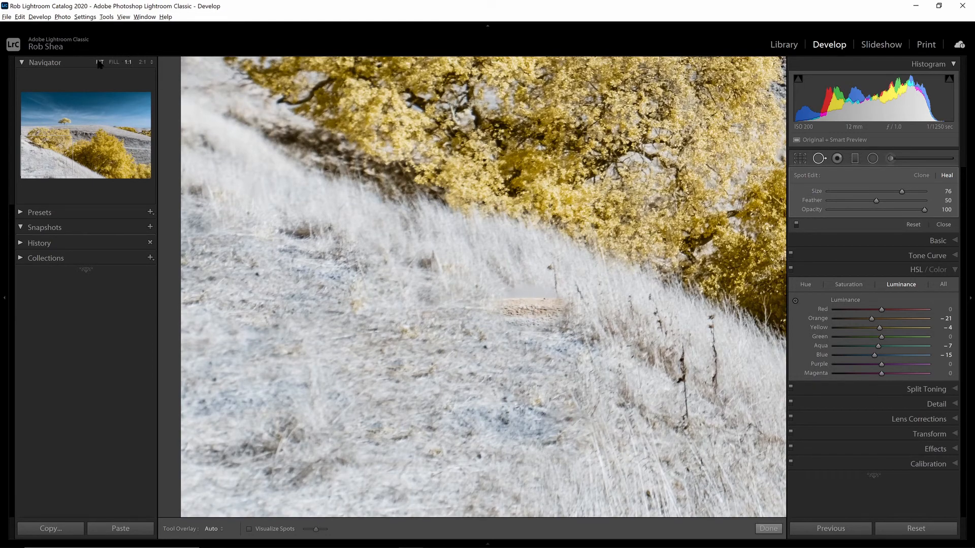
# - Return to a Fit view of the whole photo to judge the healed grass spots
pyautogui.click(98, 62)
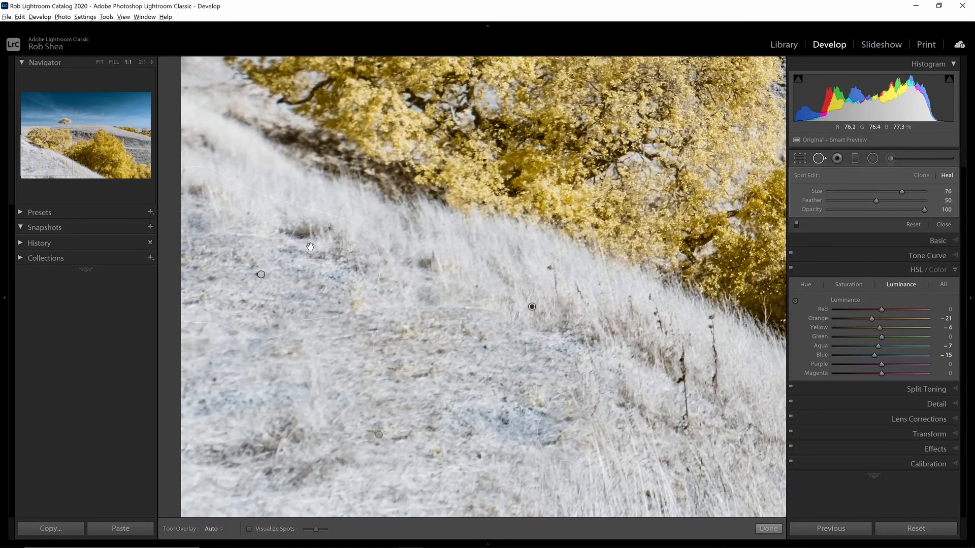
pyautogui.moveTo(299, 240)
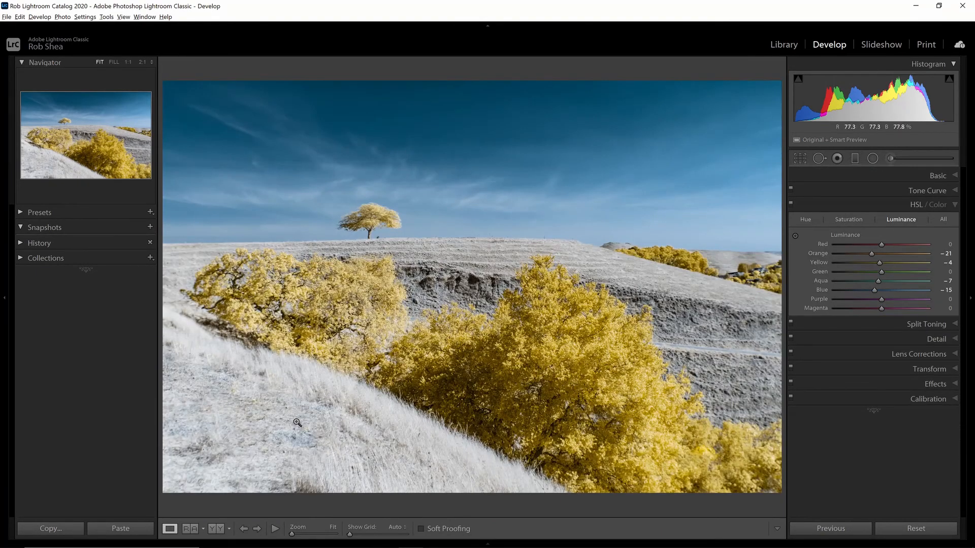
pyautogui.moveTo(373, 459)
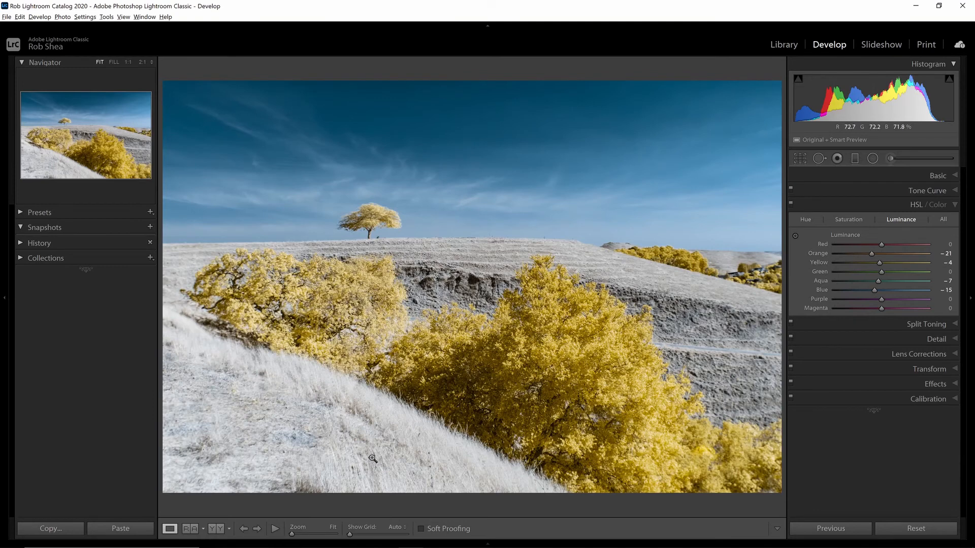
pyautogui.moveTo(375, 453)
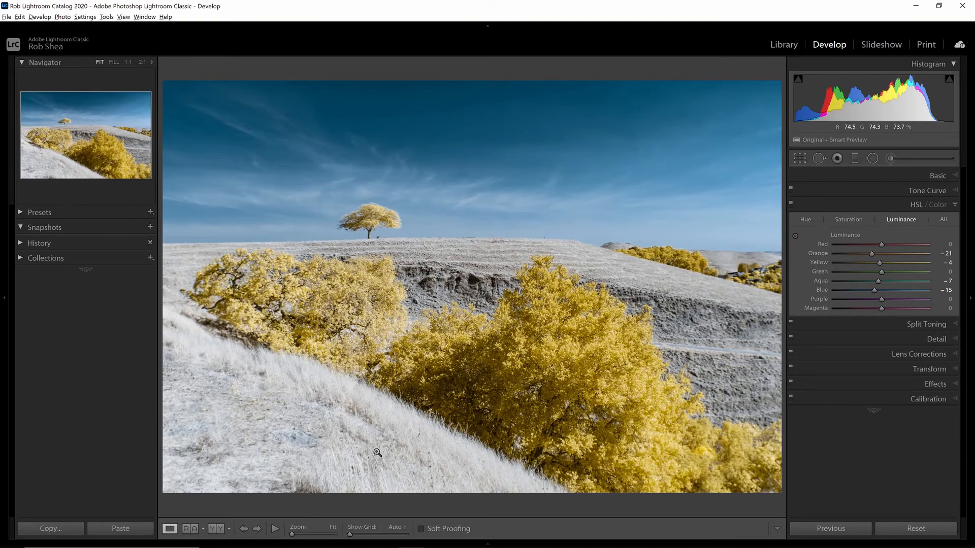
pyautogui.moveTo(855, 158)
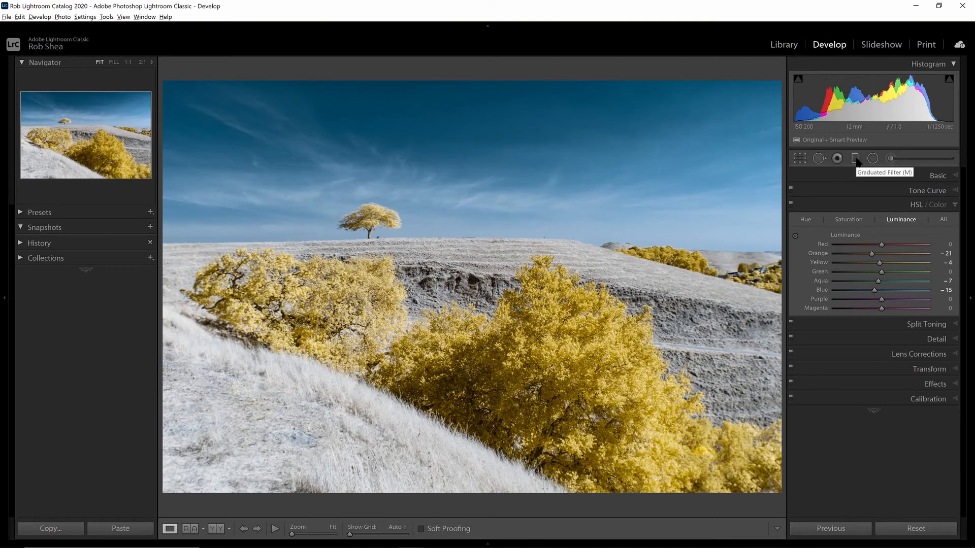
# - Add a Burn (Darken) graduated filter at −0.41 exposure over the lower-left grass and finish it
pyautogui.click(855, 159)
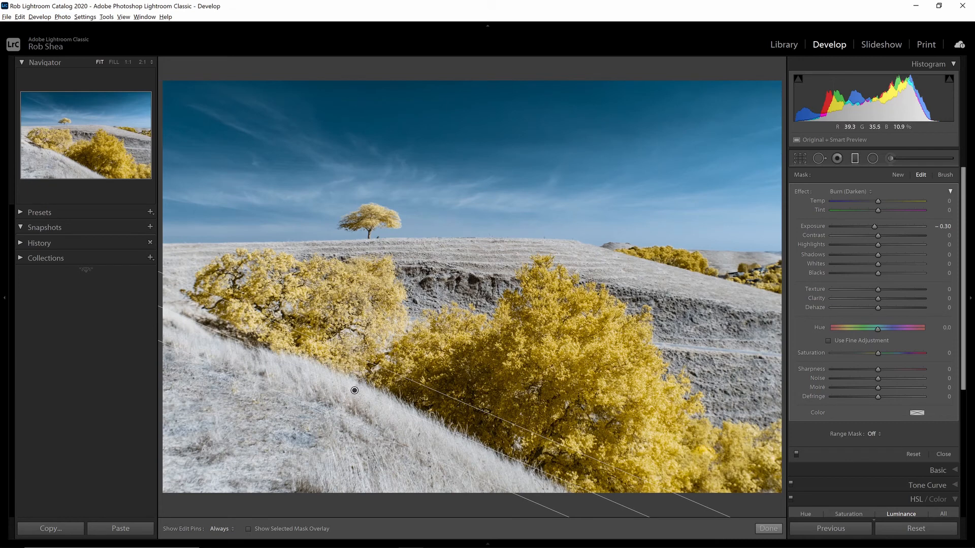
pyautogui.moveTo(855, 238)
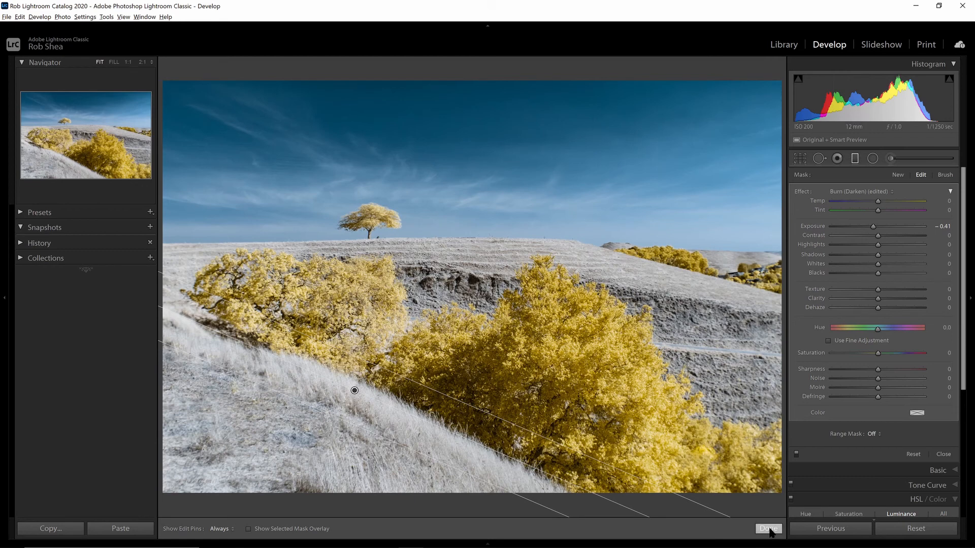
pyautogui.click(768, 527)
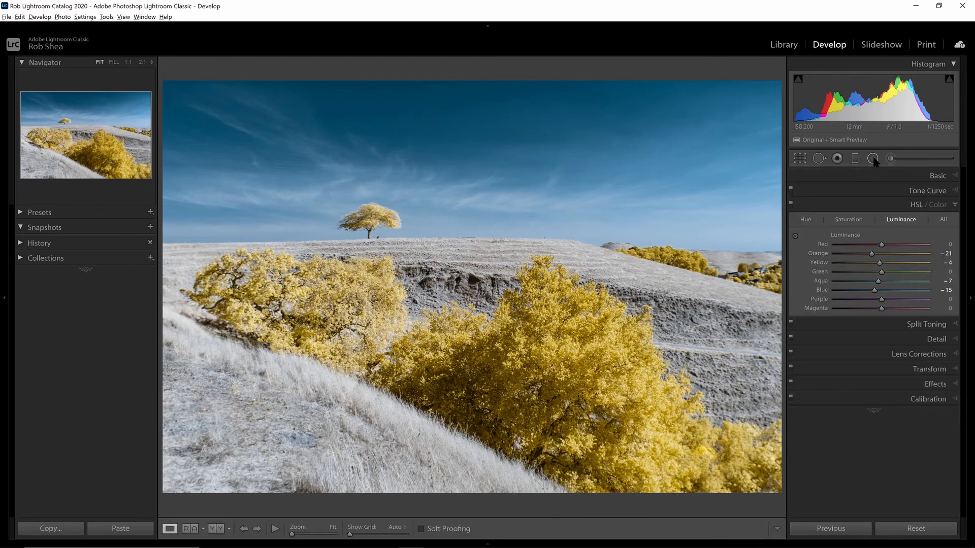
# - Start a Burn (Darken) adjustment brush at −0.30 exposure, size 16, feather 50
pyautogui.click(873, 158)
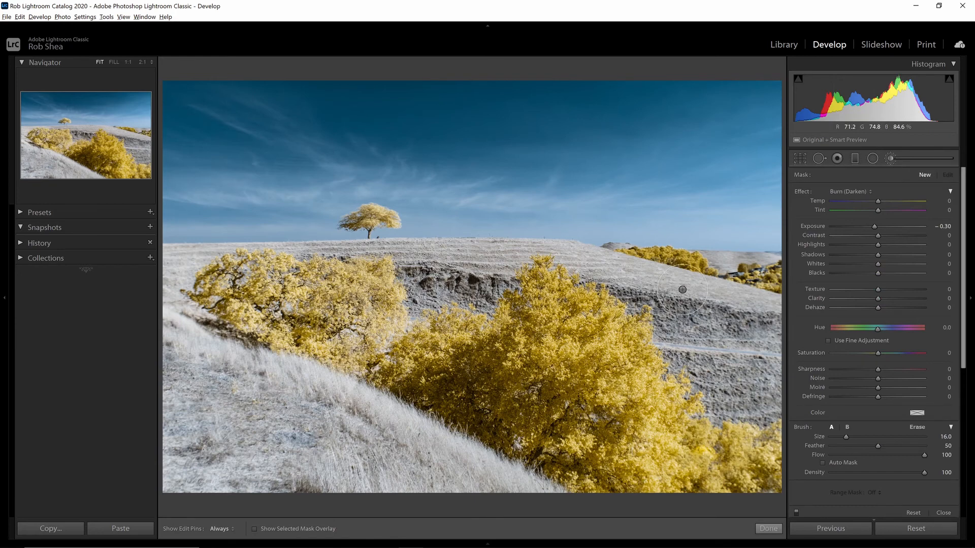
pyautogui.moveTo(627, 264)
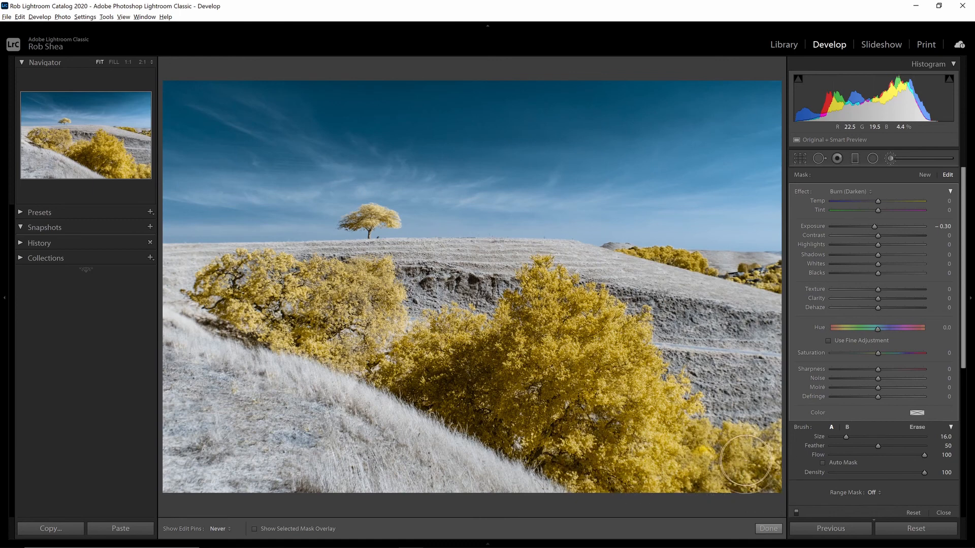
pyautogui.moveTo(452, 344)
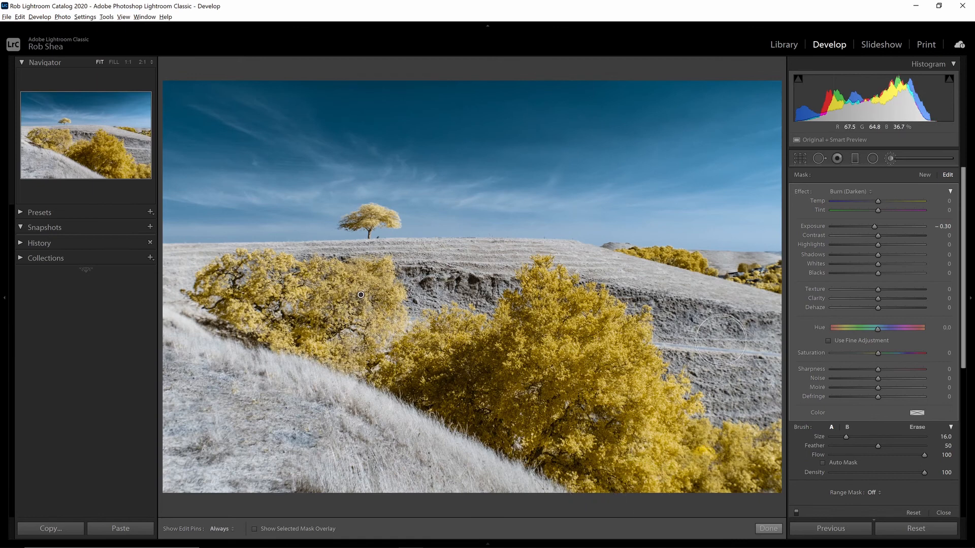
pyautogui.moveTo(783, 370)
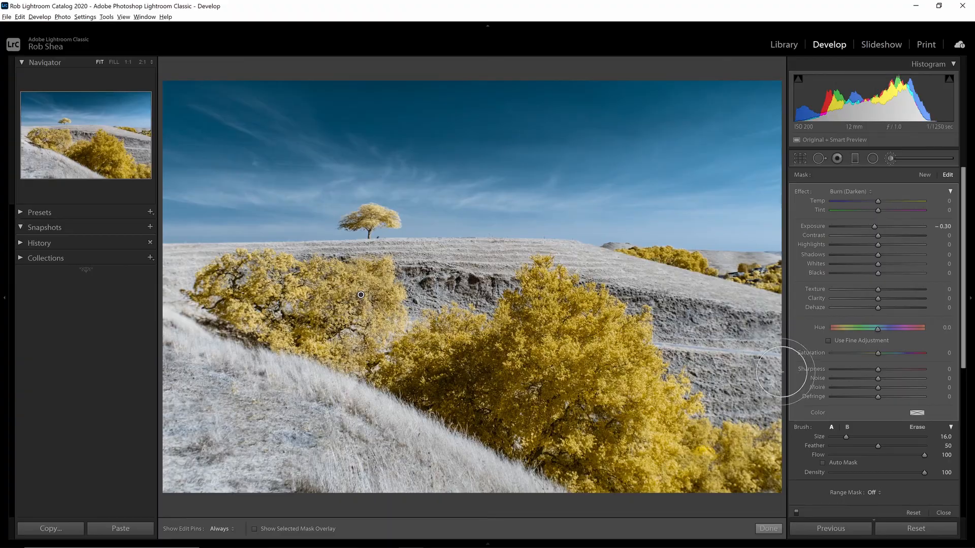